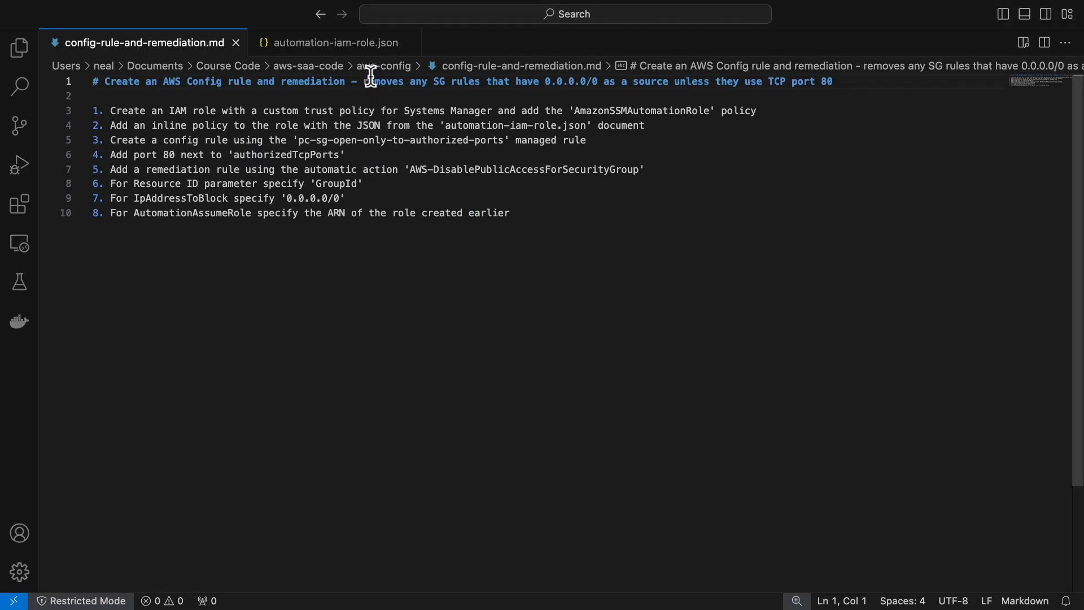
mouse_move(494, 83)
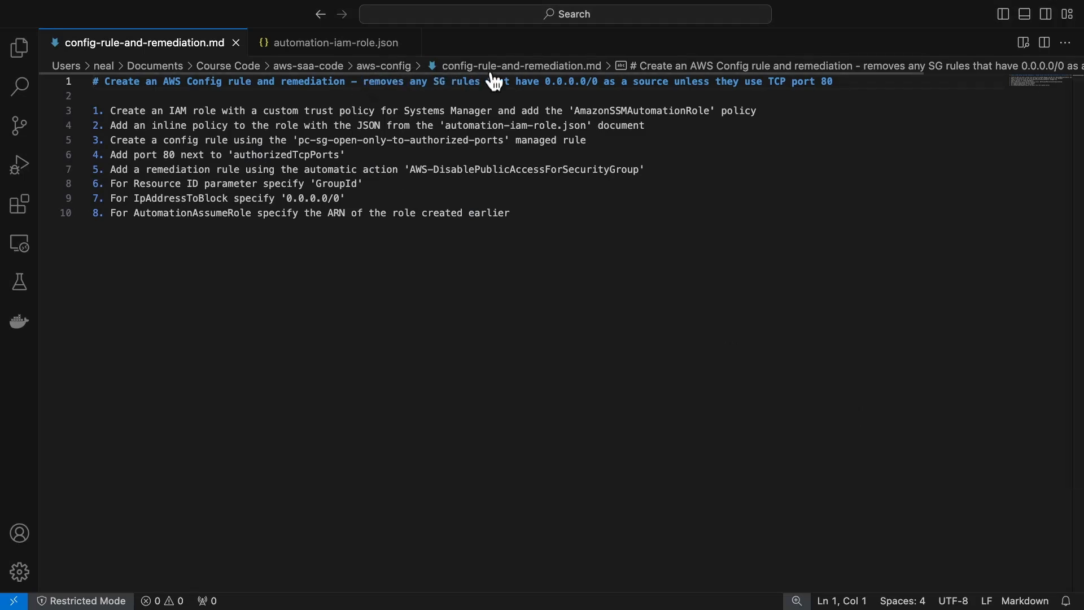
mouse_move(452, 305)
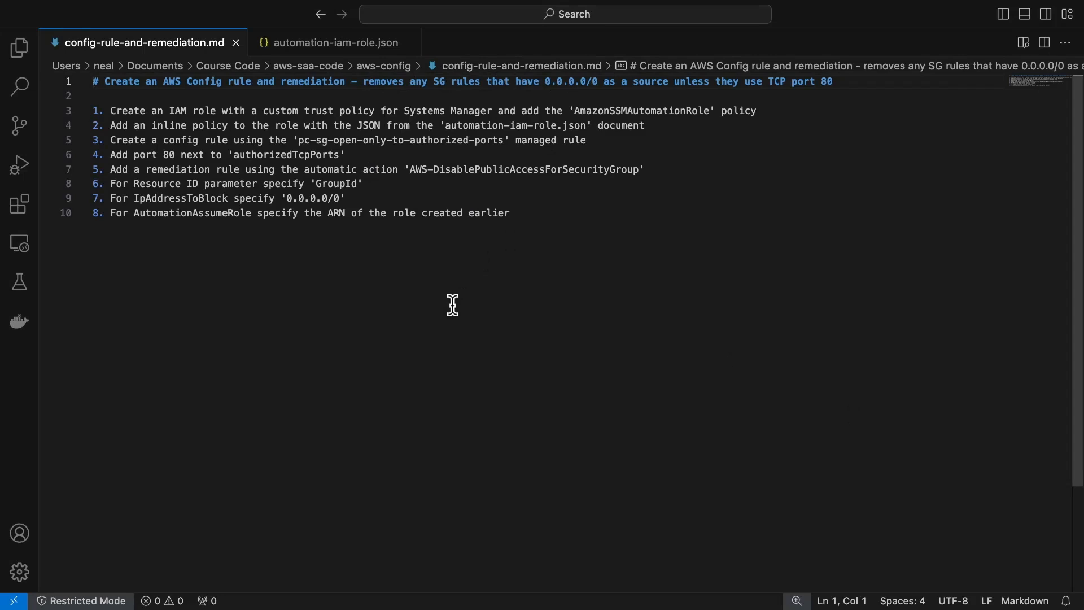
mouse_move(227, 256)
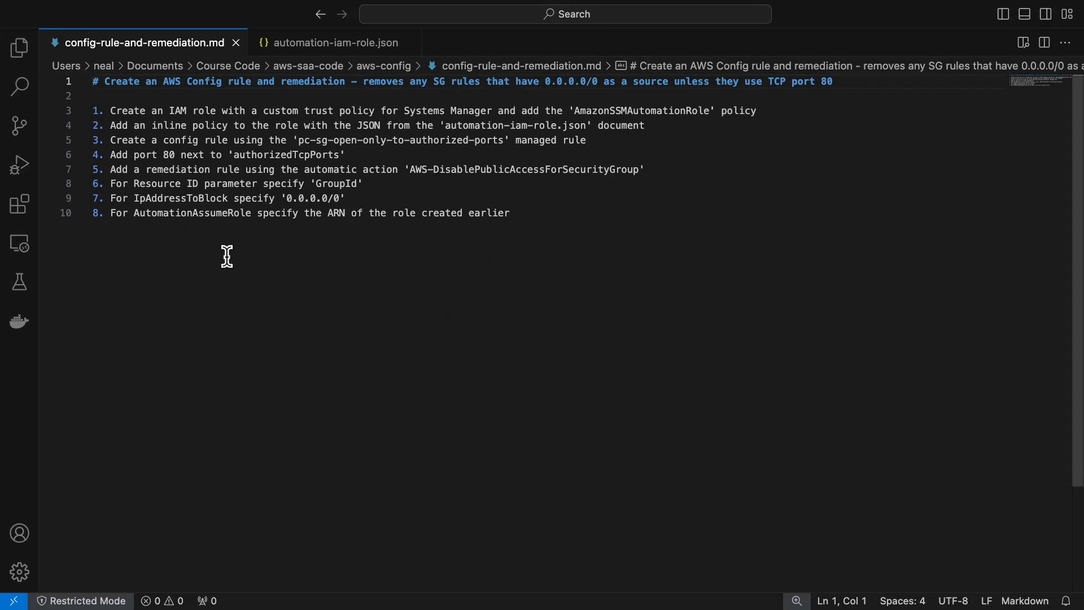
mouse_move(192, 121)
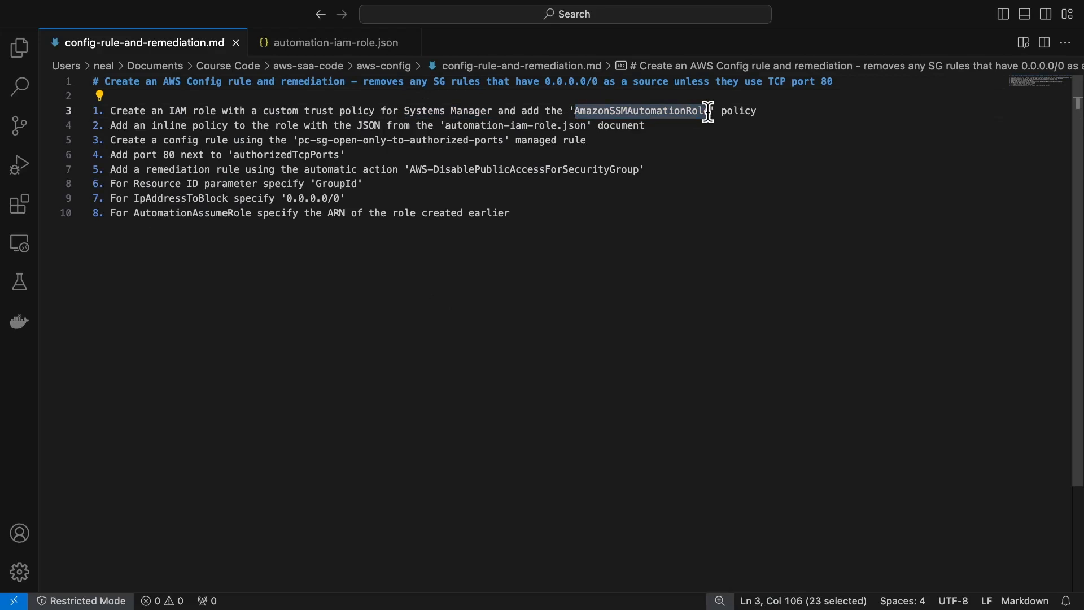
mouse_move(371, 126)
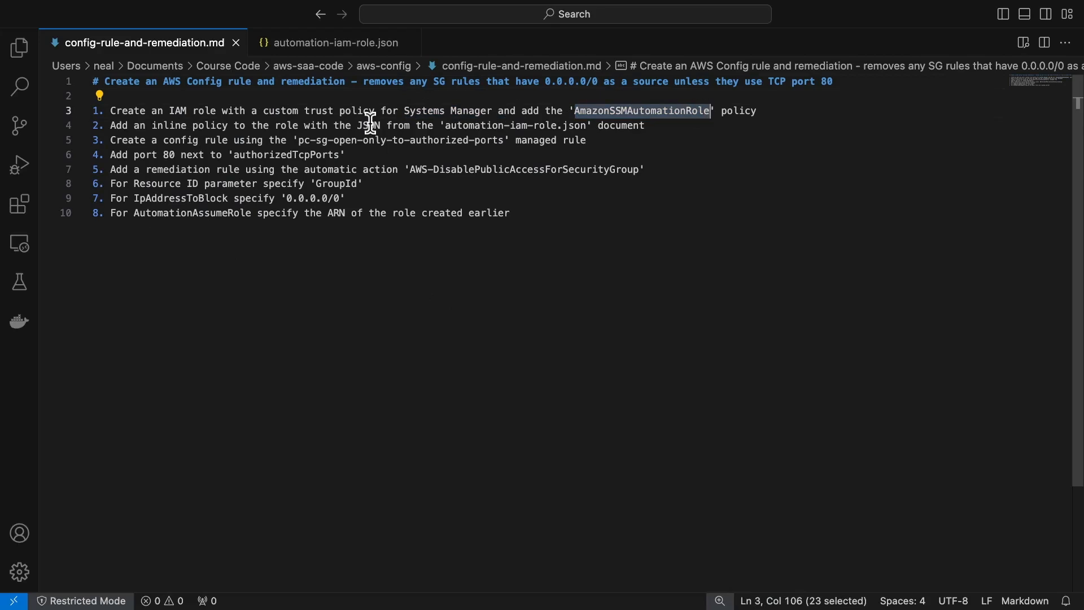
Step: Copy the JSON policy from the editor, then go to the IAM service
click(334, 43)
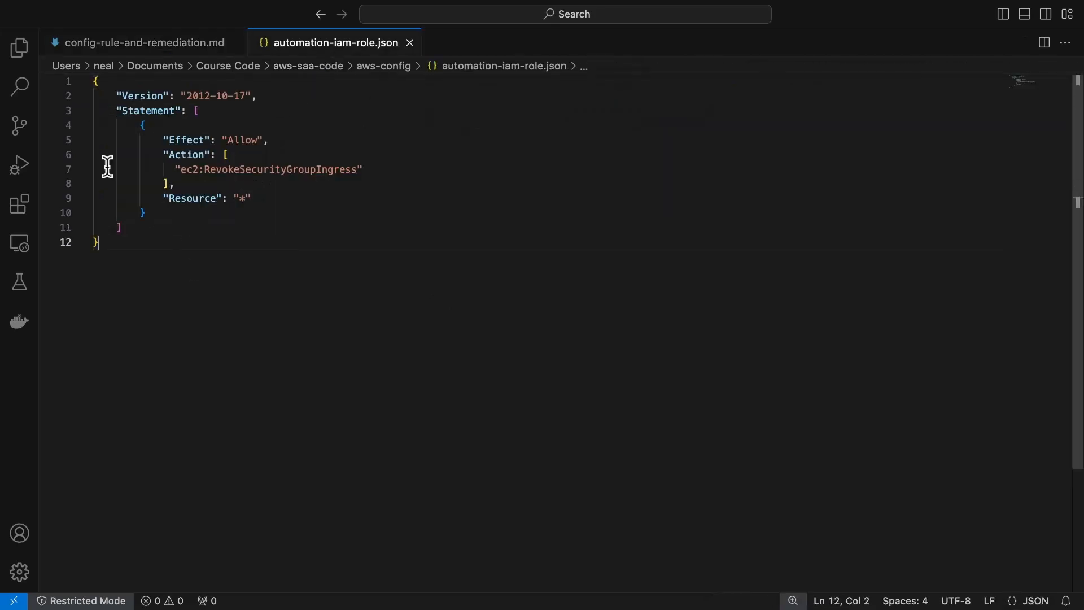
key(ctrl+a)
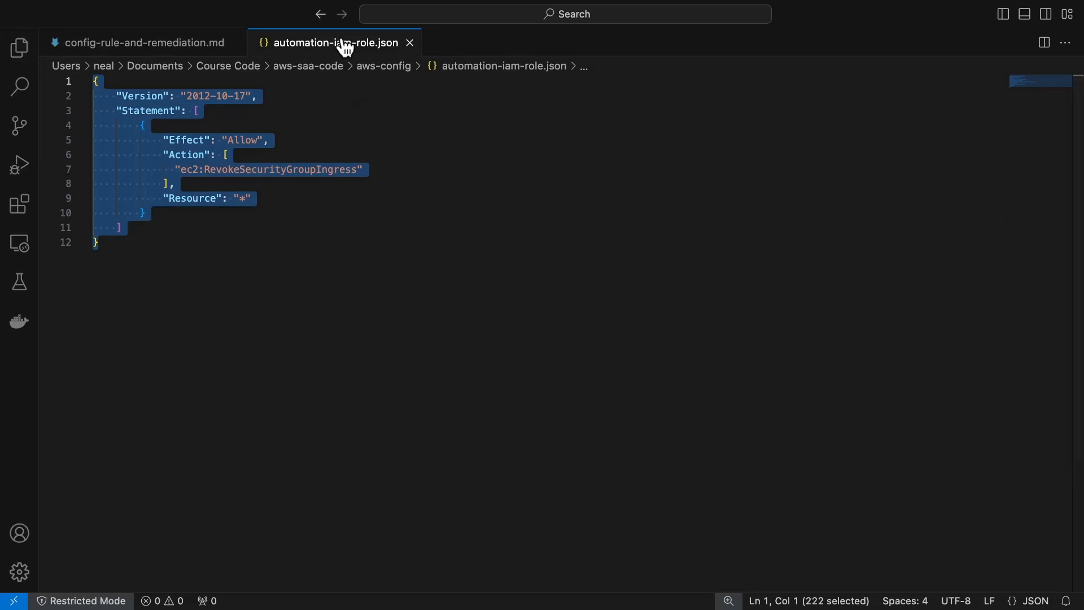
click(143, 42)
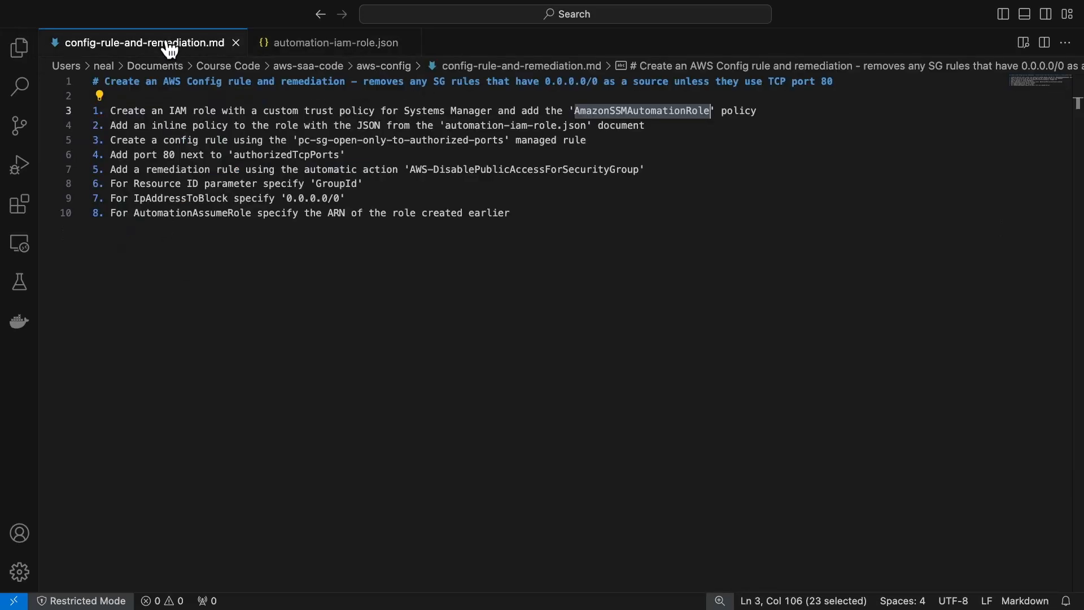
mouse_move(502, 134)
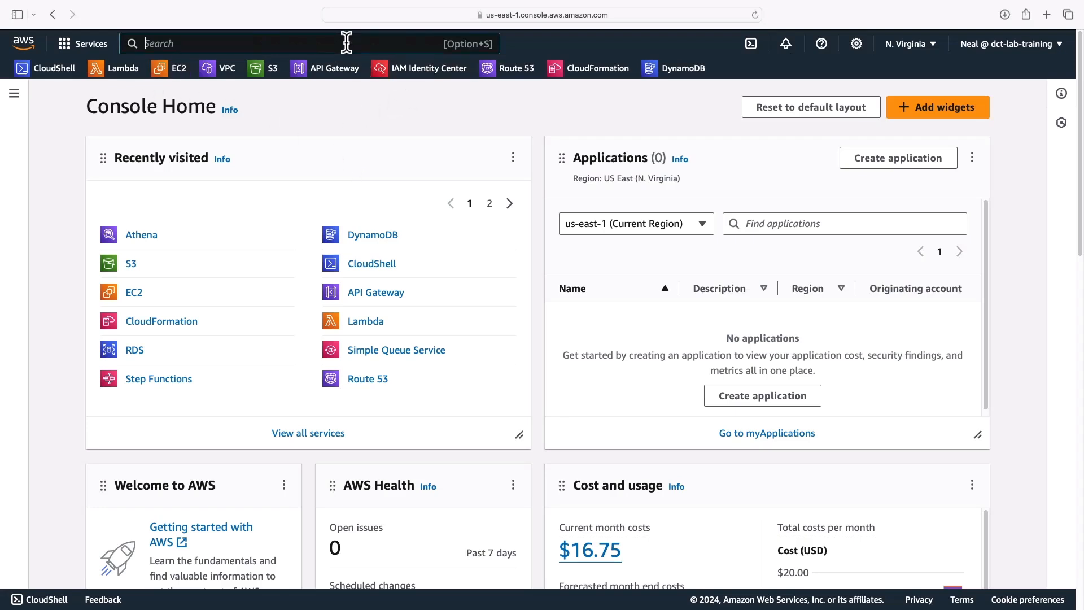
text(iam)
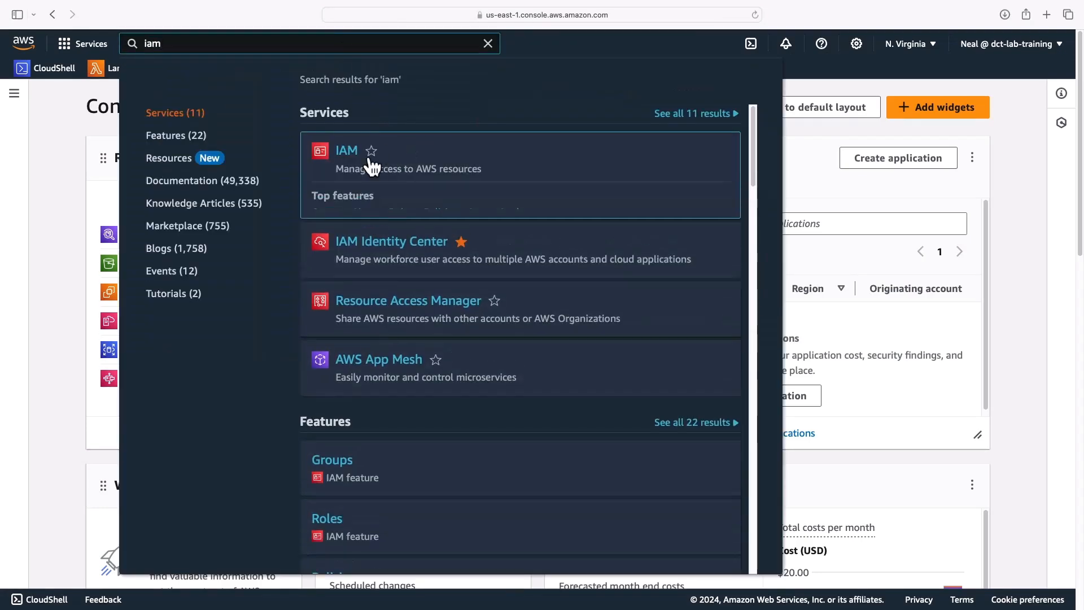
click(346, 150)
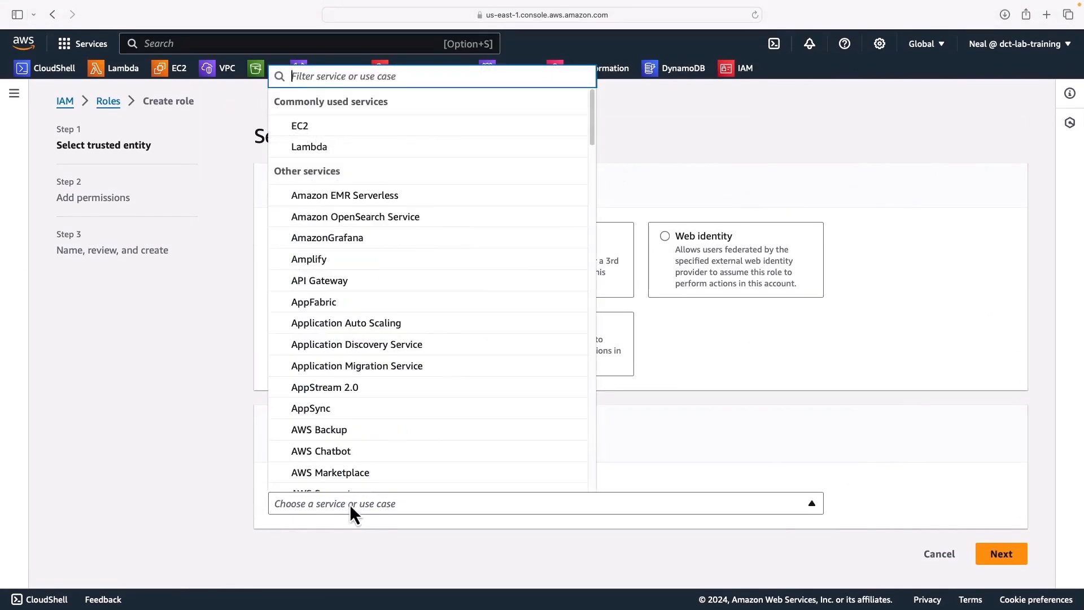
Step: Begin a new role trusted by the Systems Manager AWS service
text(syste)
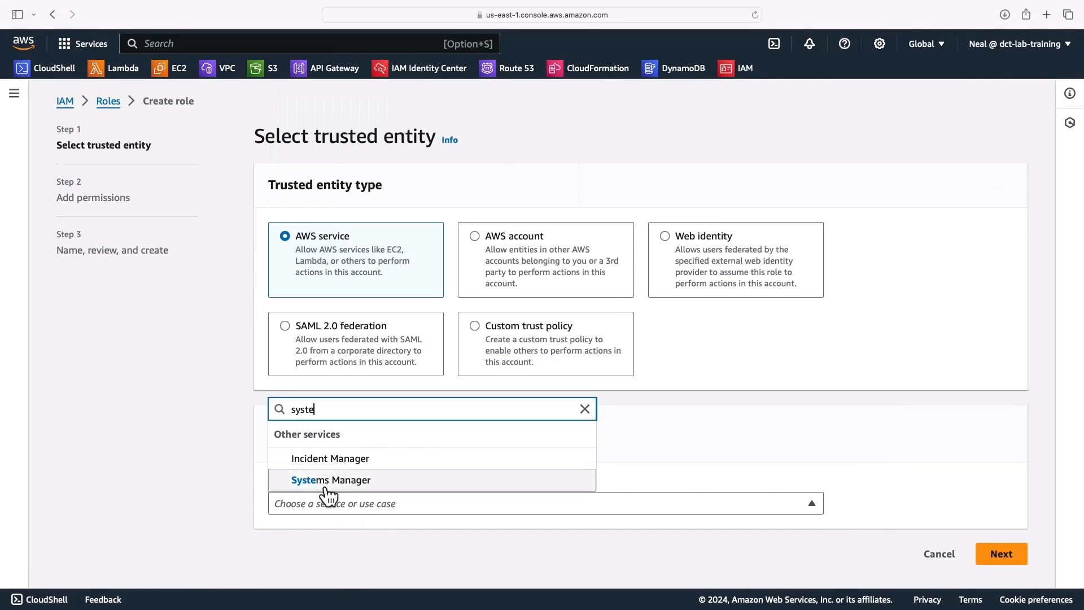
click(332, 480)
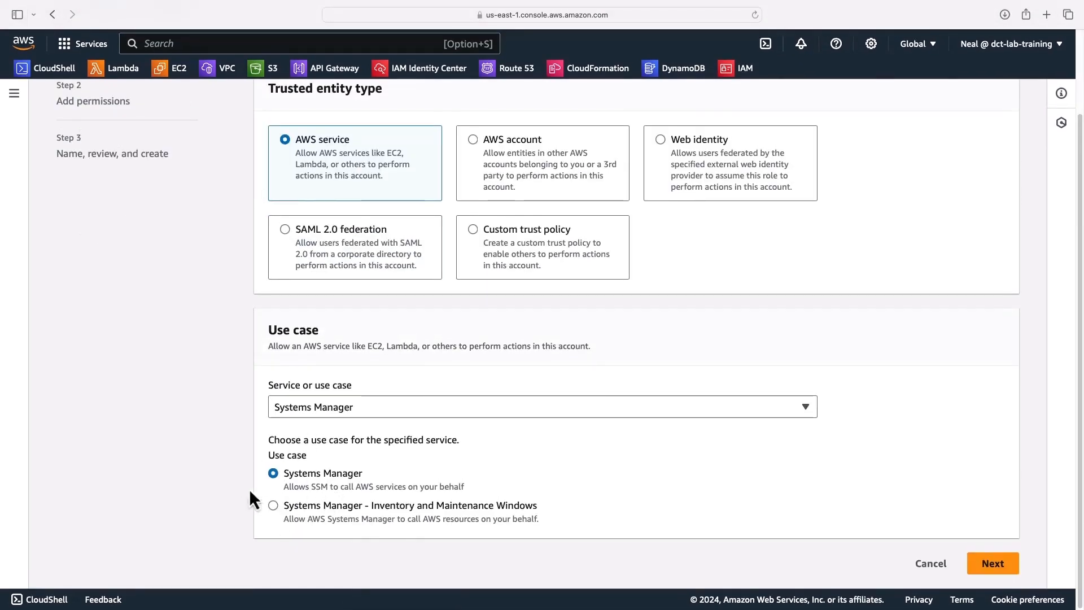
click(993, 563)
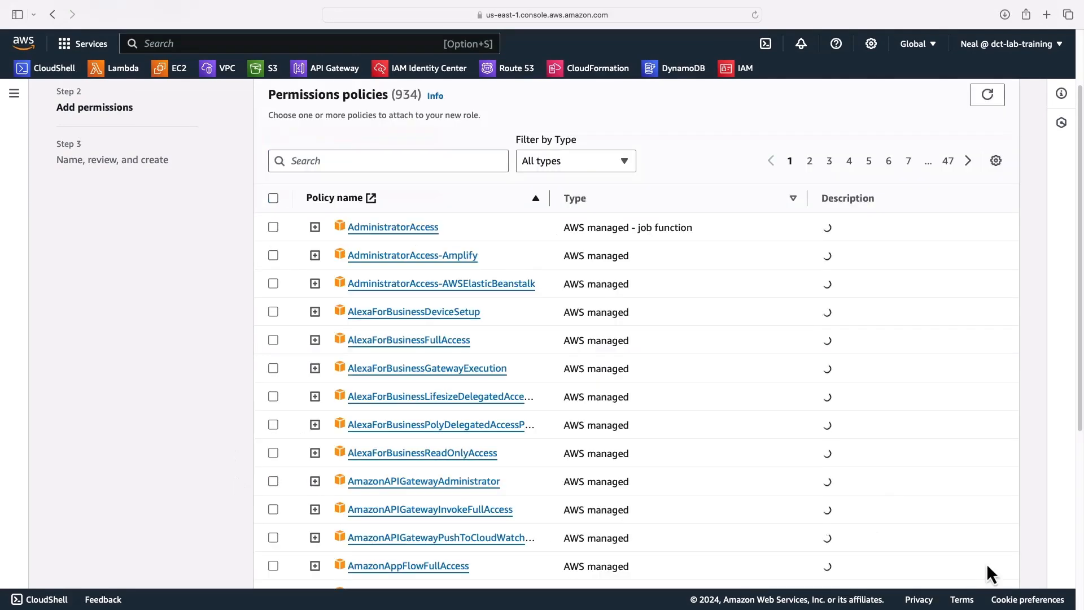
Step: Attach the AmazonSSMAutomationRole managed policy and review its permissions
text(AmazonSSMAutomationRole)
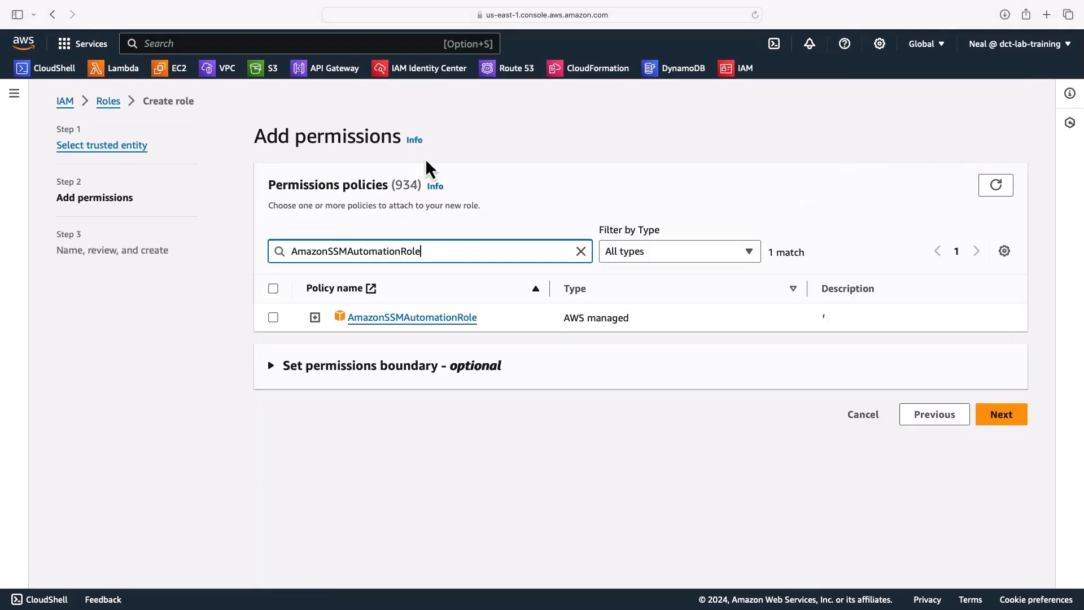
click(273, 317)
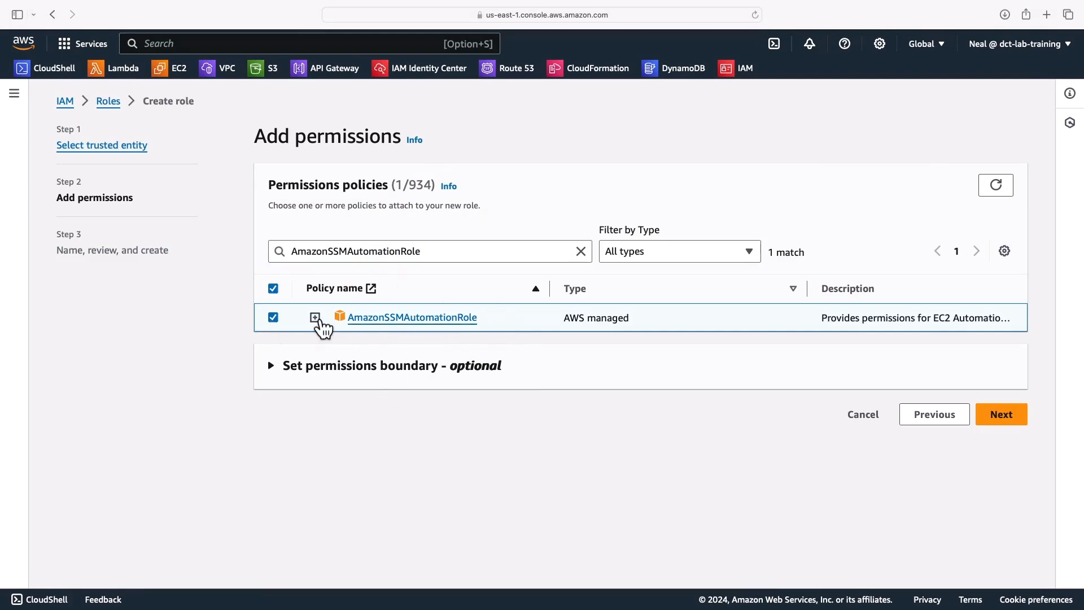
click(315, 318)
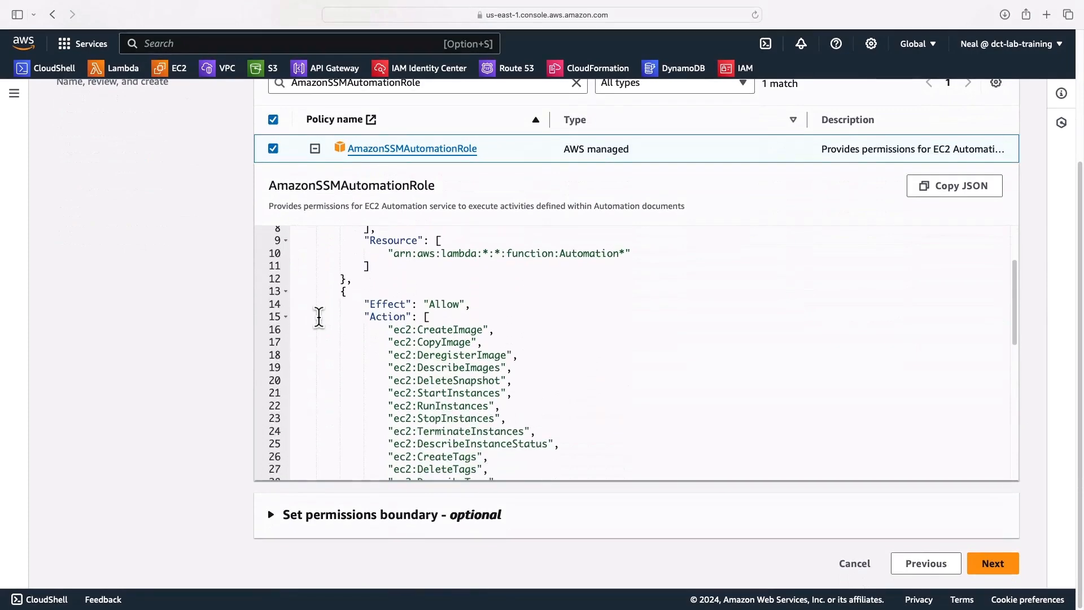
scroll(down, 3)
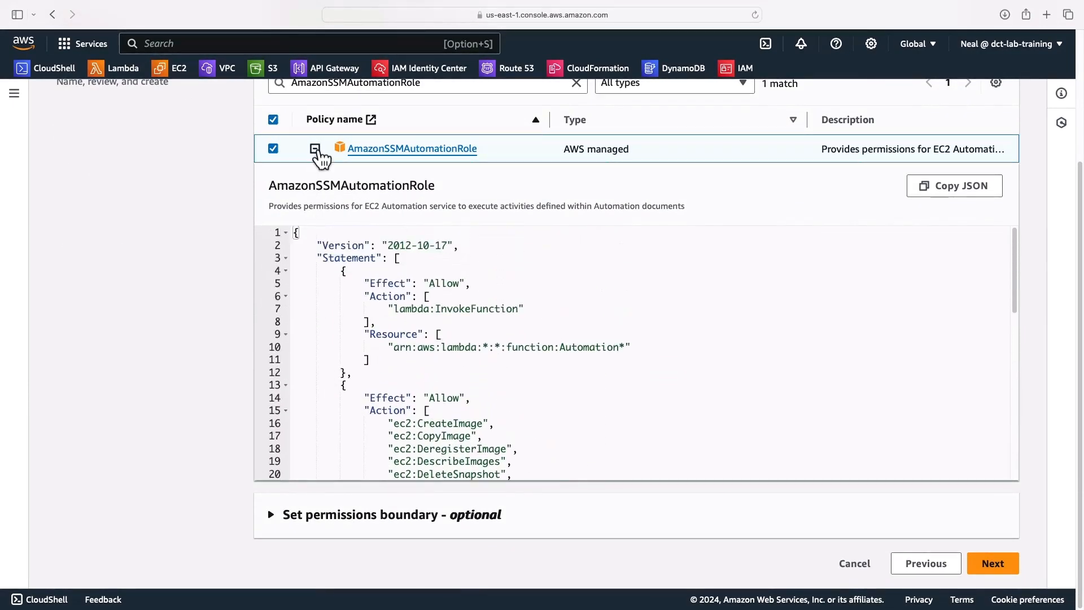
Step: Name the role AmazonSSMAutomationRole and create it
click(992, 564)
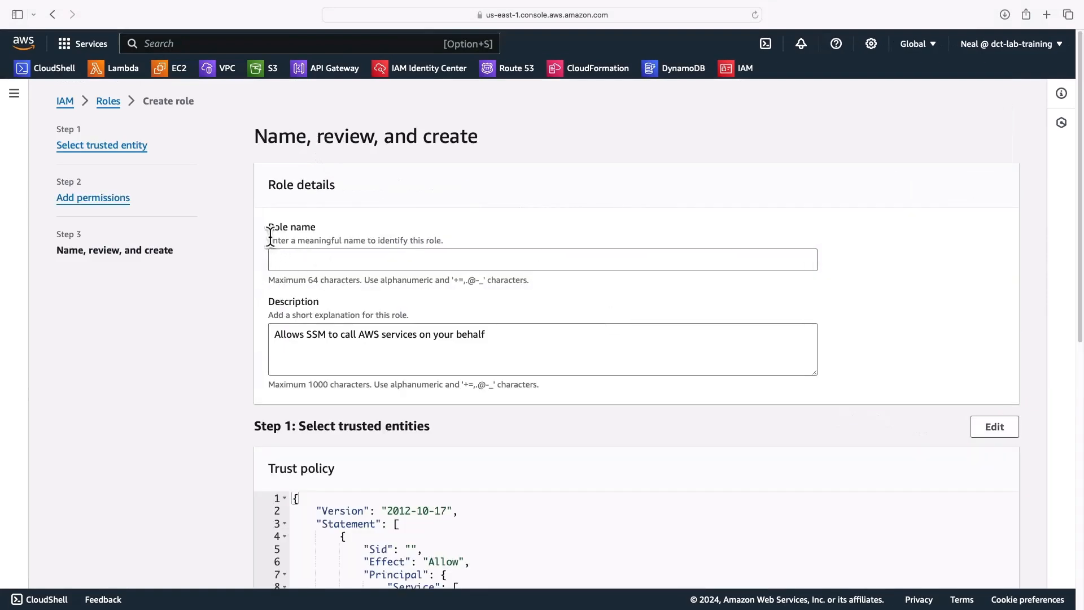
text(AmazonSSMAutomationRole)
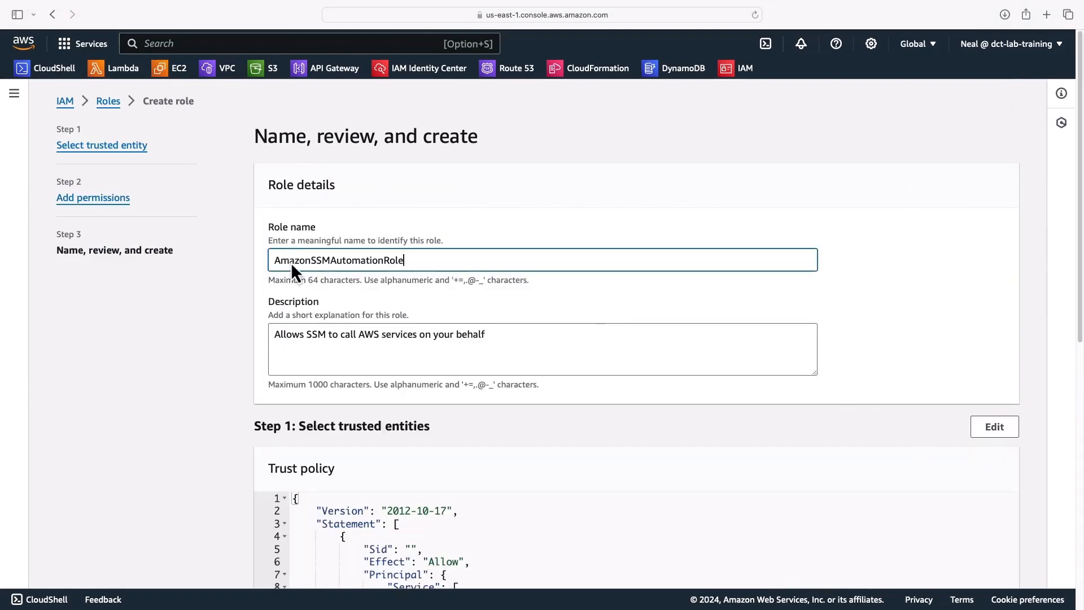
scroll(down, 3)
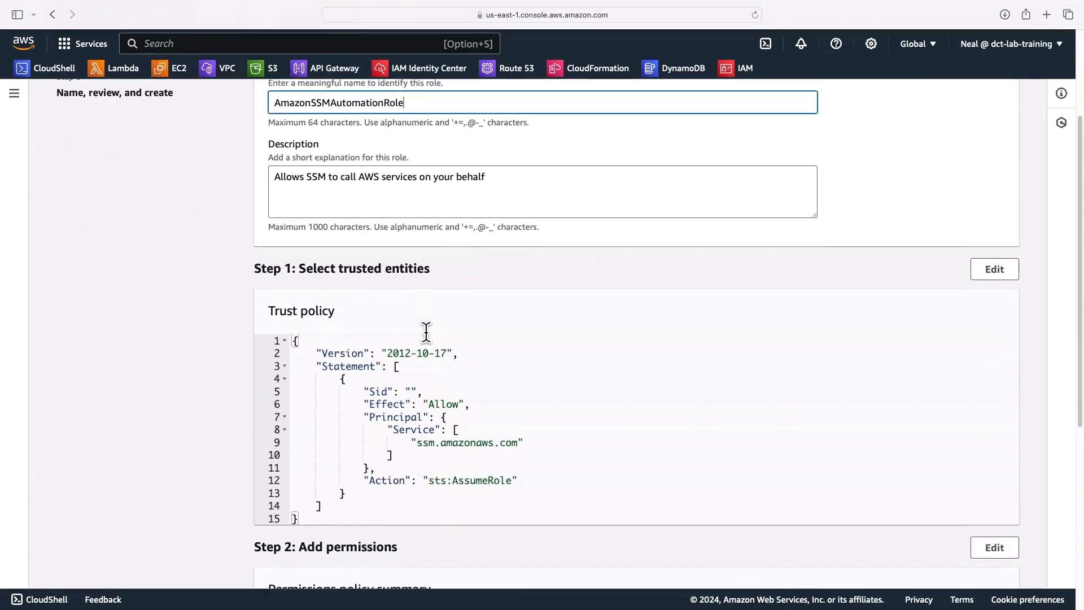
scroll(down, 3)
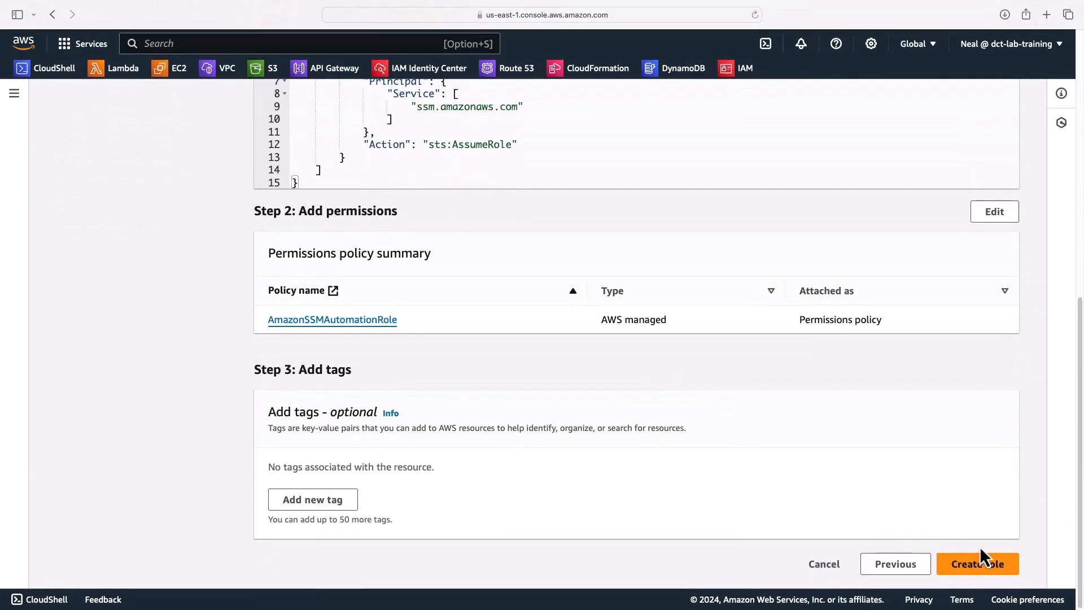
click(977, 564)
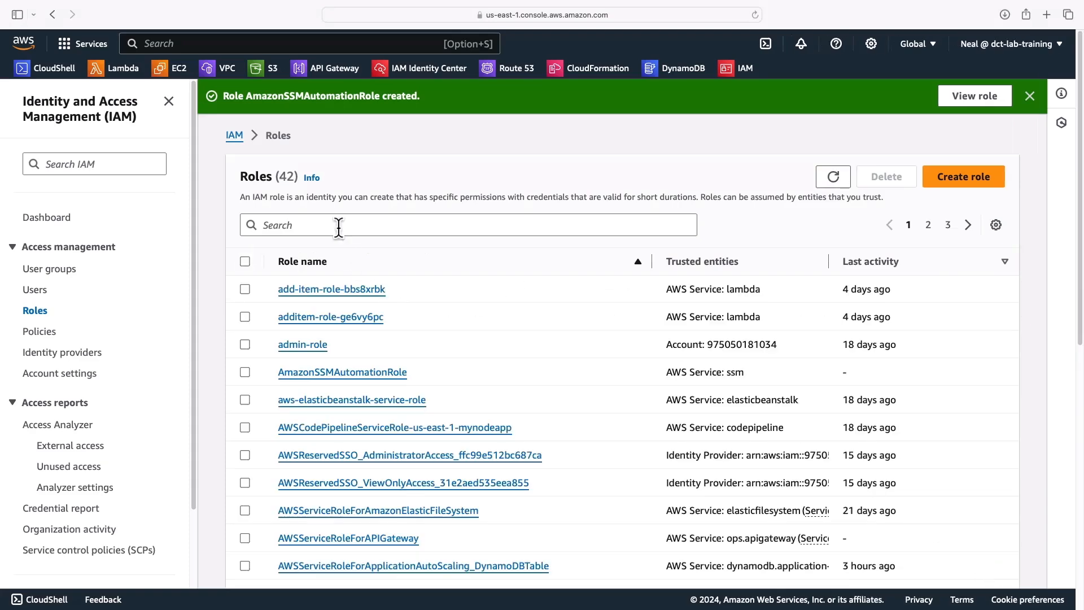
Step: Start an inline policy on the new AmazonSSMAutomationRole role
click(341, 372)
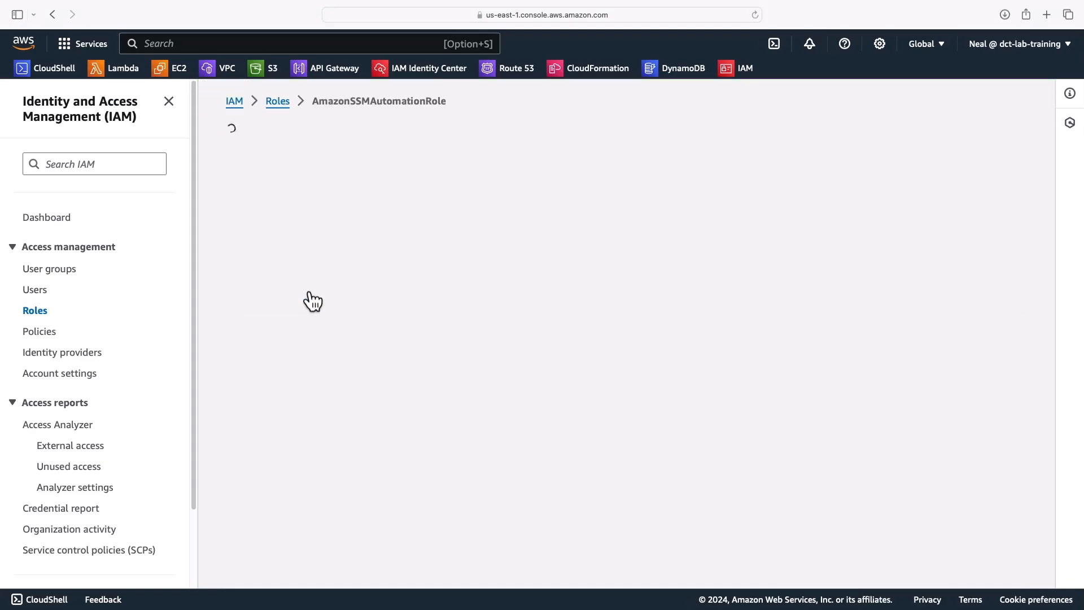
click(942, 418)
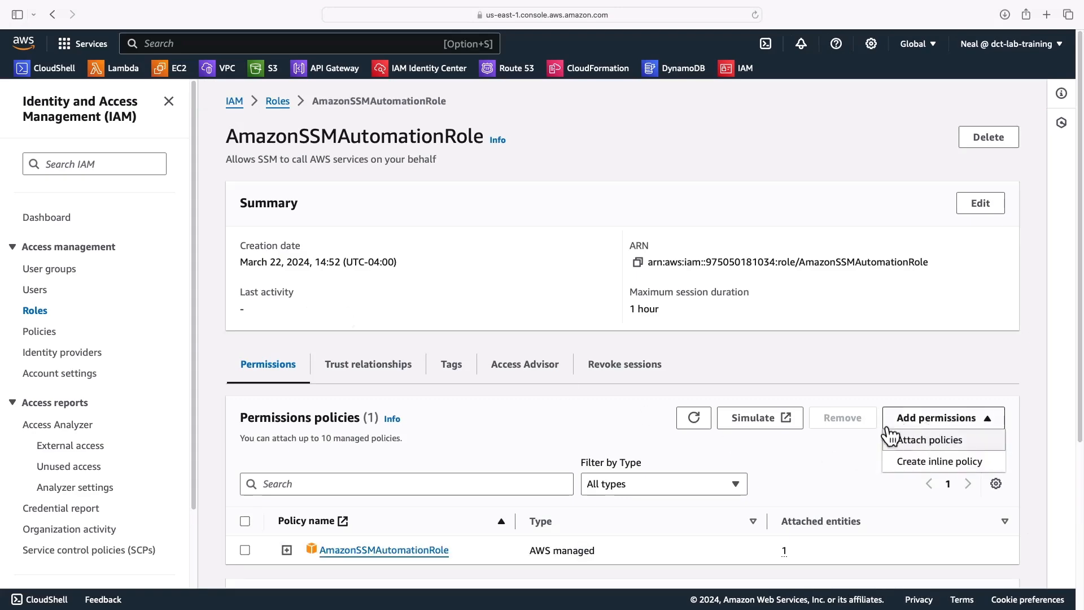
click(940, 462)
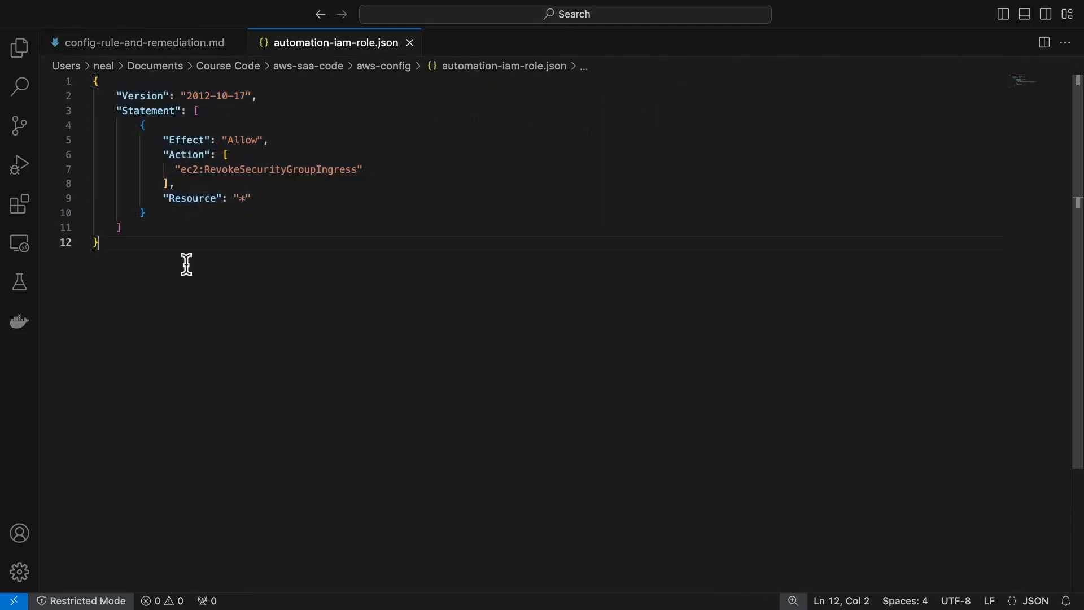
Step: Select the whole RevokeSecurityGroupIngress policy in automation-iam-role.json for copying
key(ctrl+a)
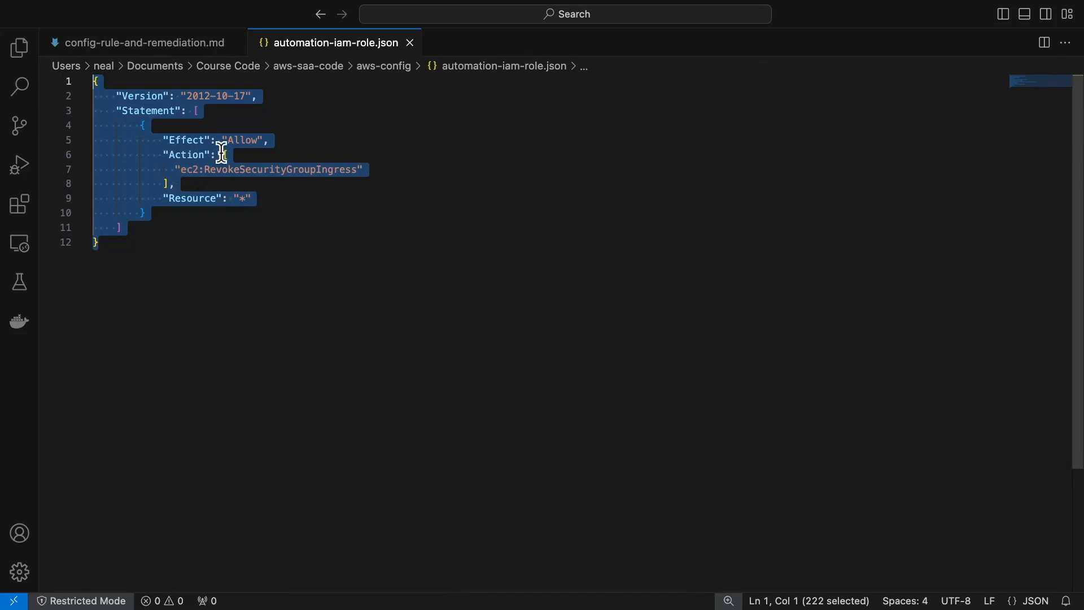
mouse_move(348, 163)
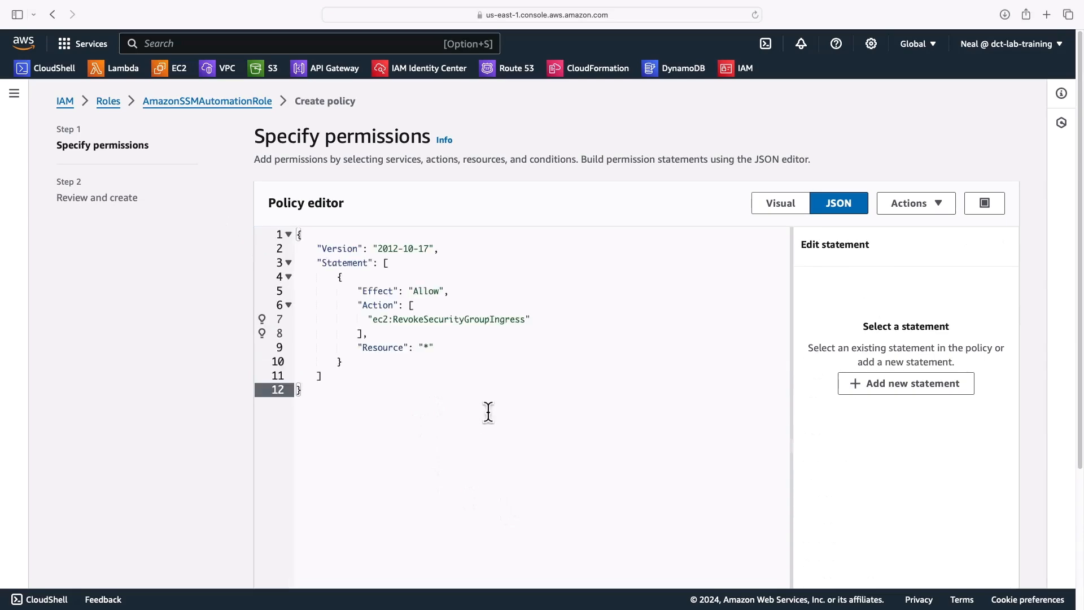
Step: Create the pasted inline policy as RevokeIngressSG, then search for AWS Config
scroll(down, 3)
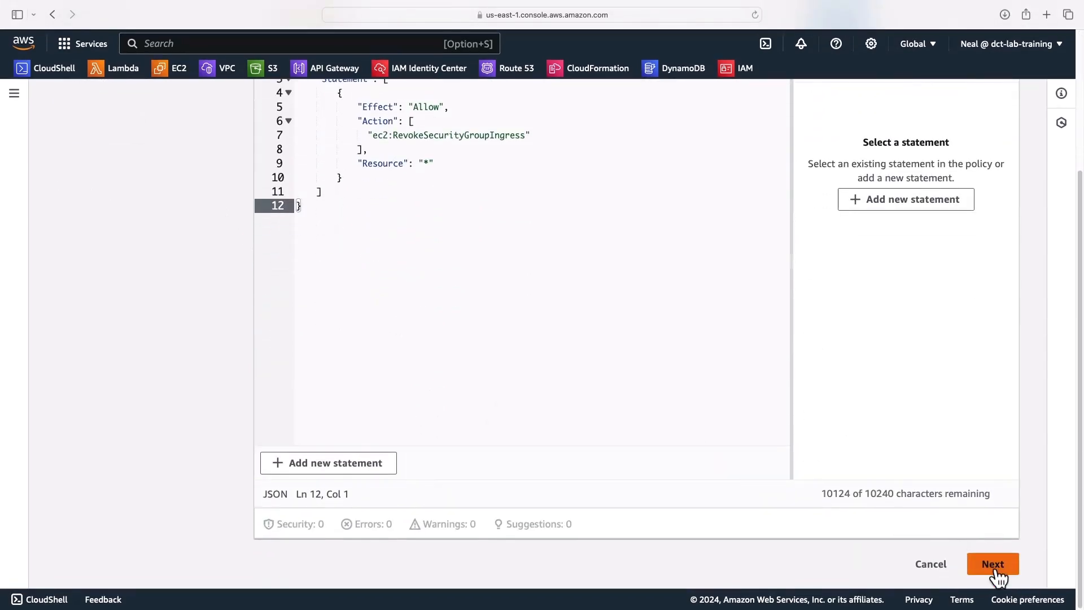
click(992, 563)
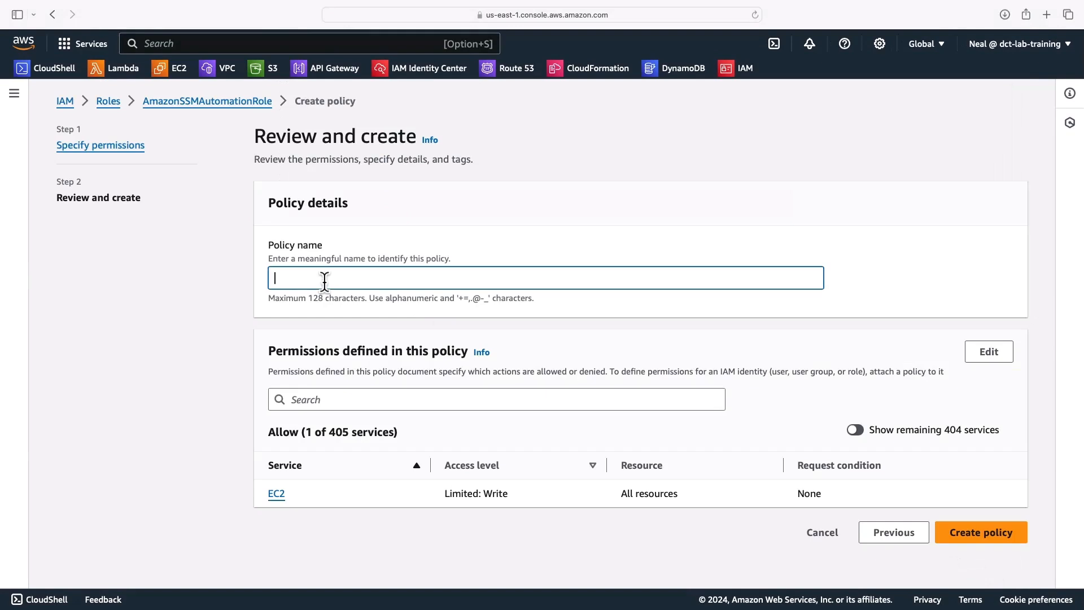
text(Red)
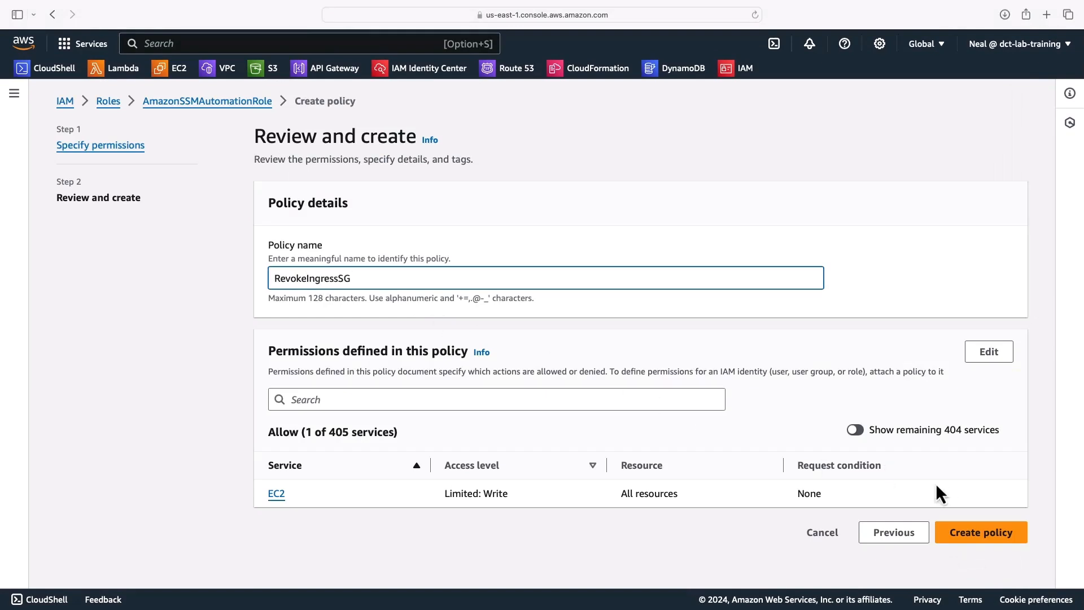
click(981, 532)
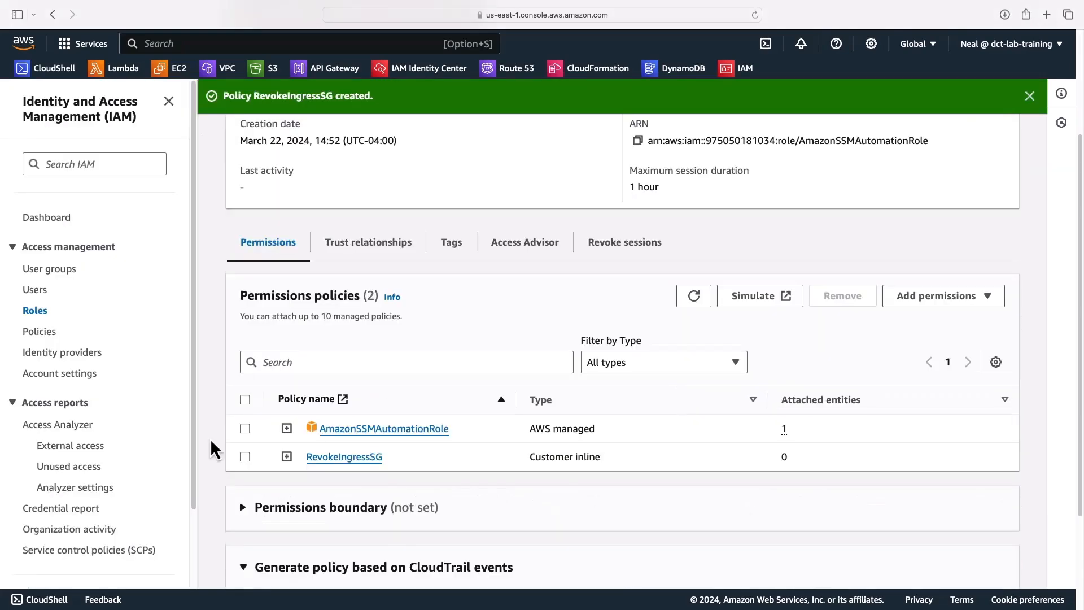
mouse_move(424, 416)
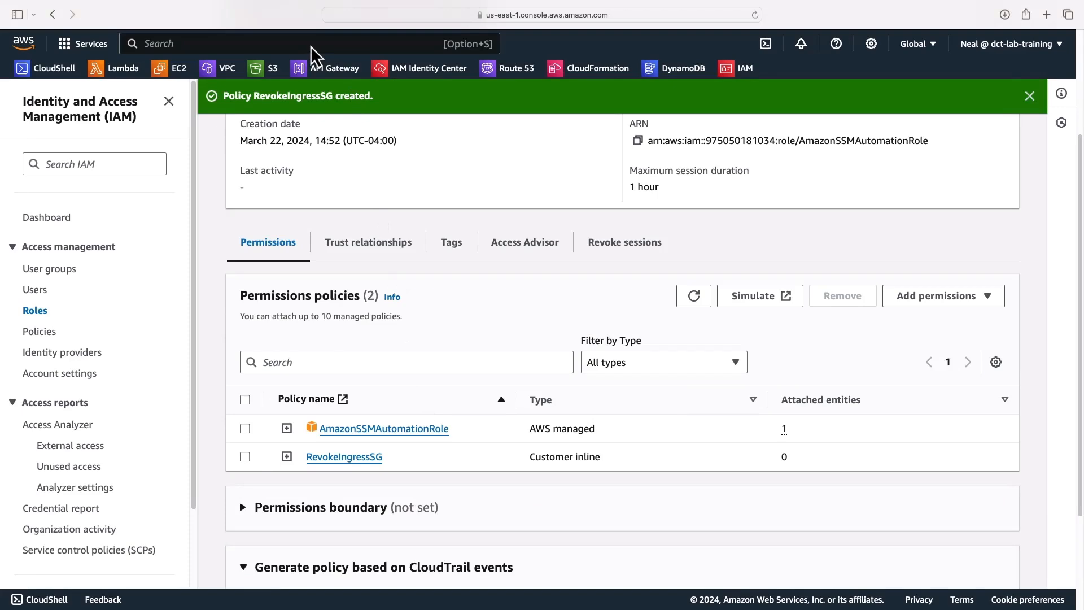
text(aws)
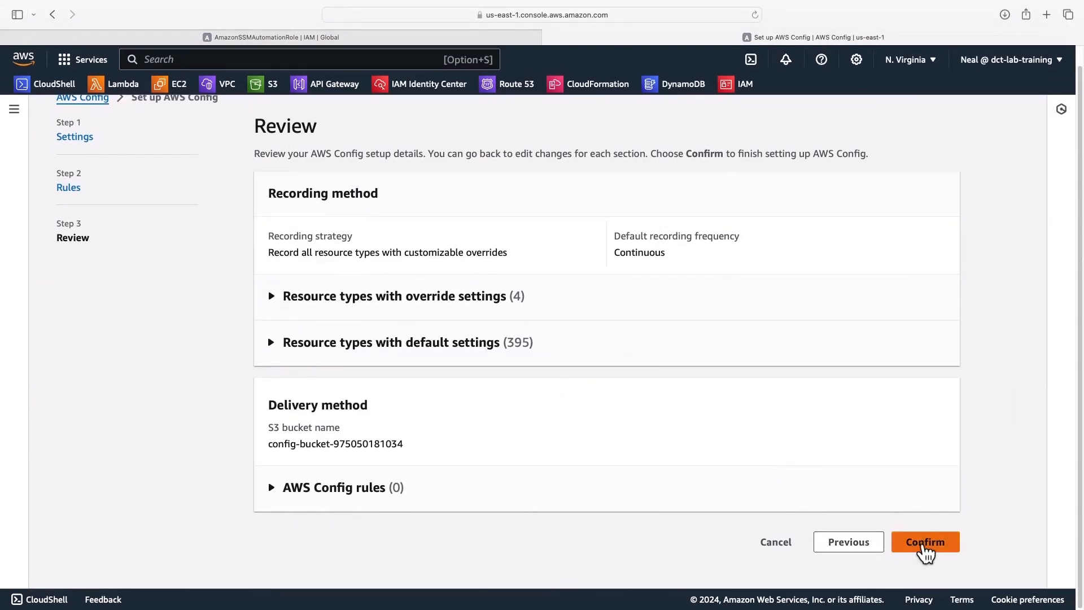
Step: Confirm the AWS Config setup and go to its Rules list
click(925, 542)
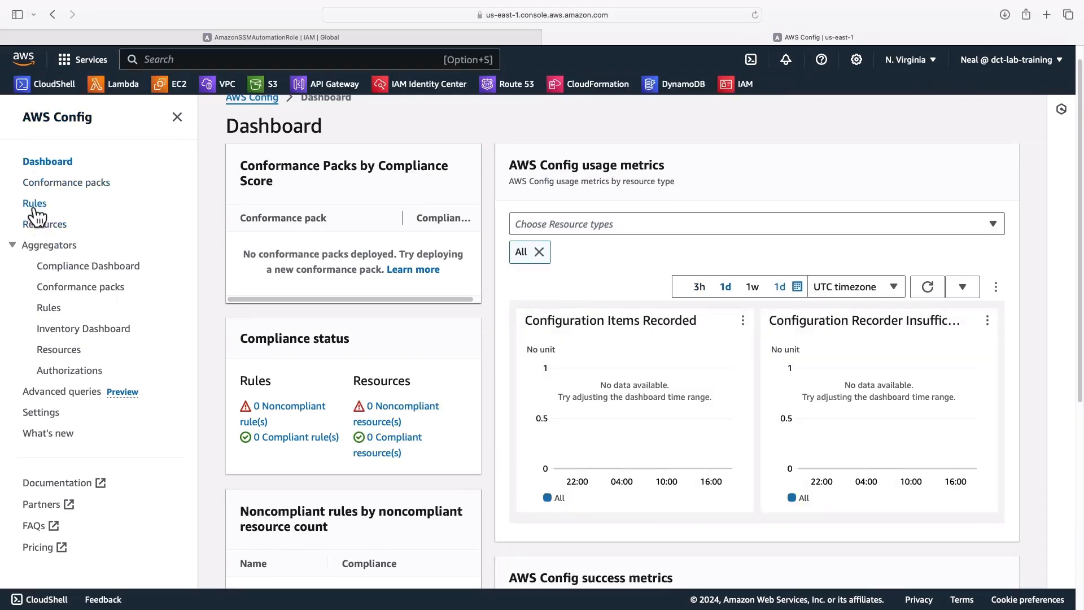
click(34, 202)
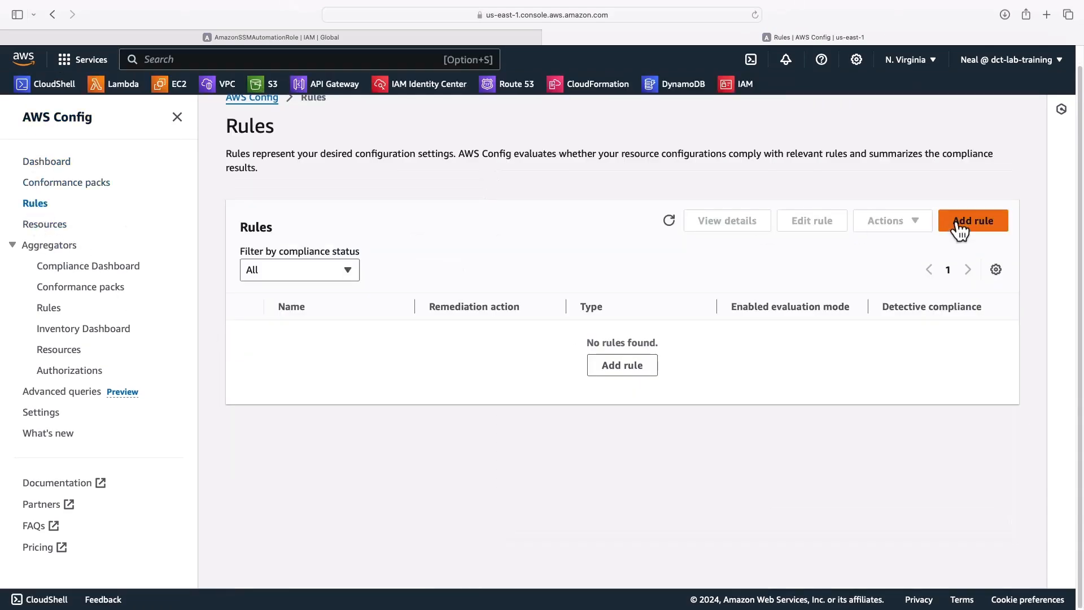
Step: Add a rule, selecting the vpc-sg-open-only-to-authorized-ports managed rule
click(973, 220)
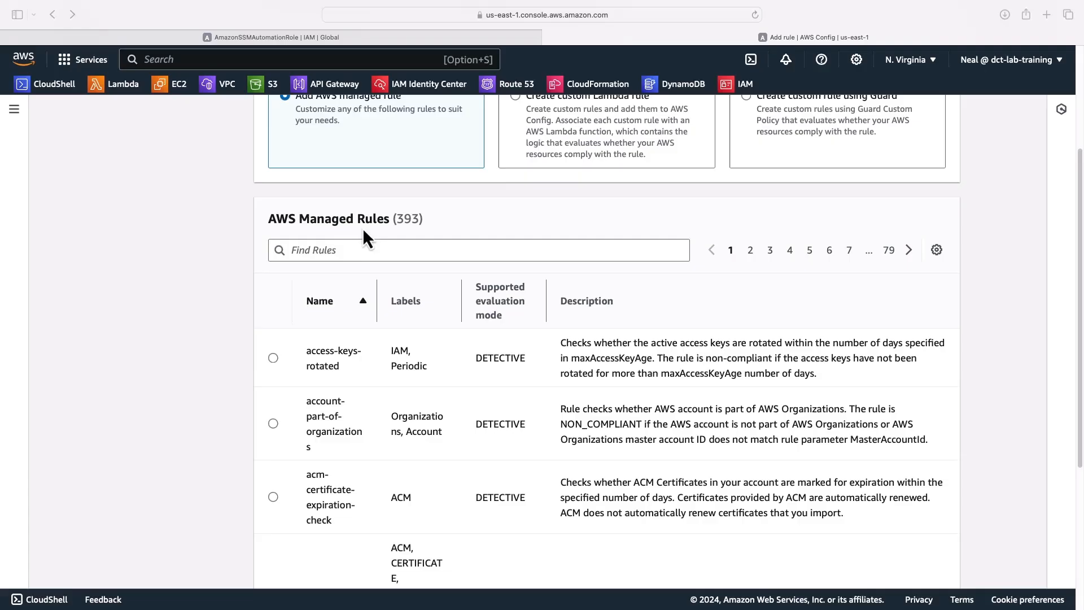
text(vpc-sg-open-only-to-authorized-ports)
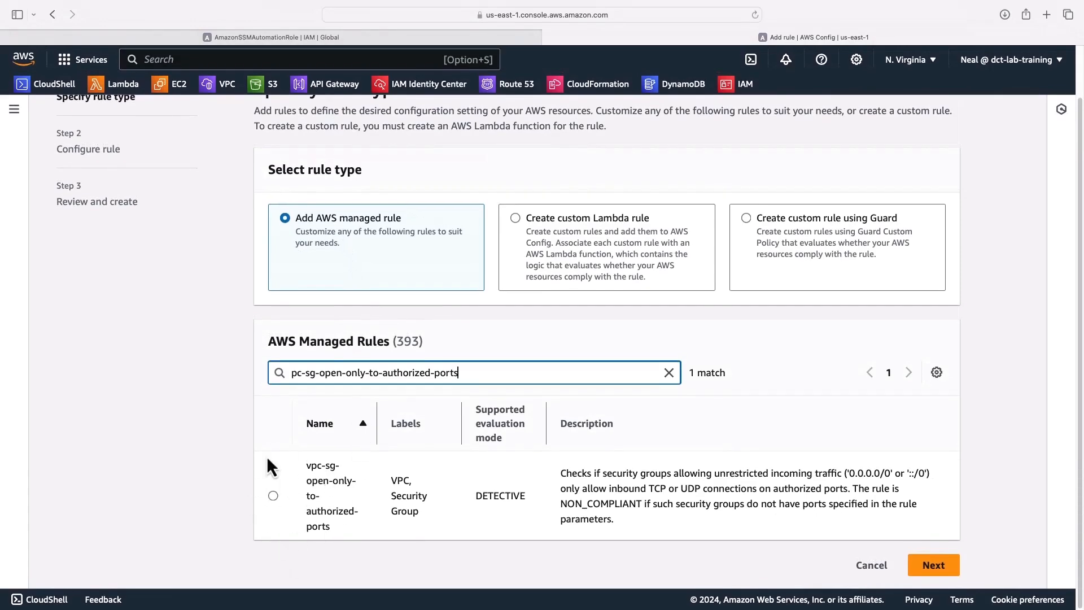
click(272, 495)
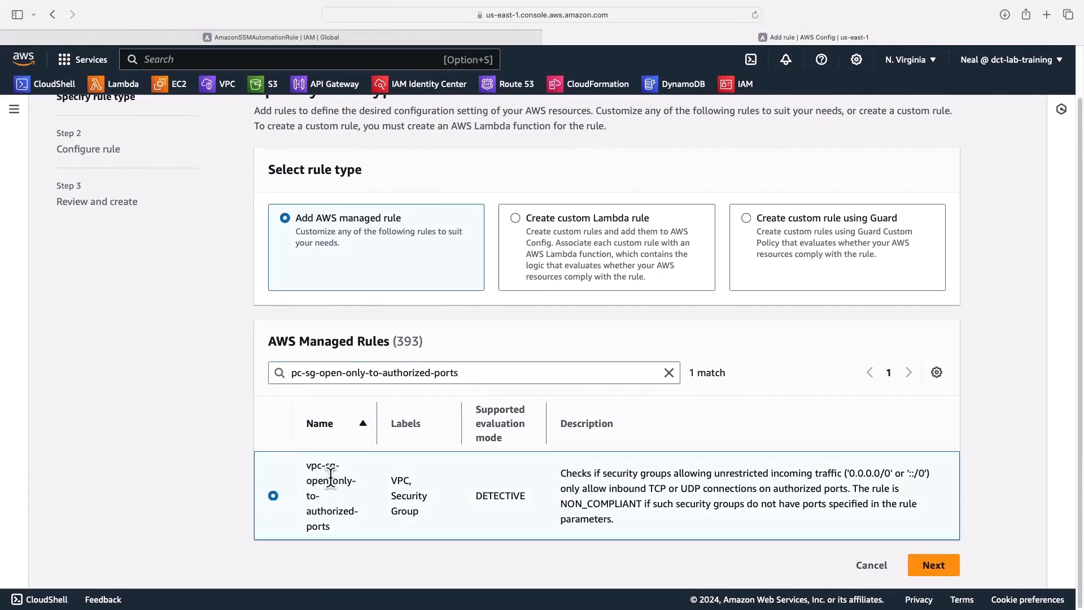
mouse_move(321, 557)
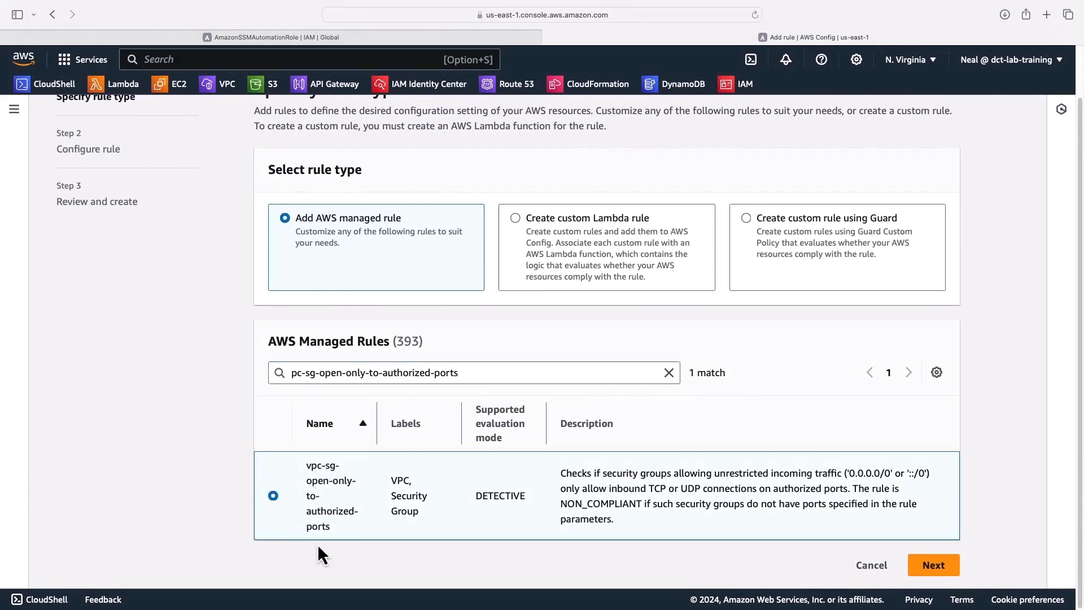
mouse_move(694, 475)
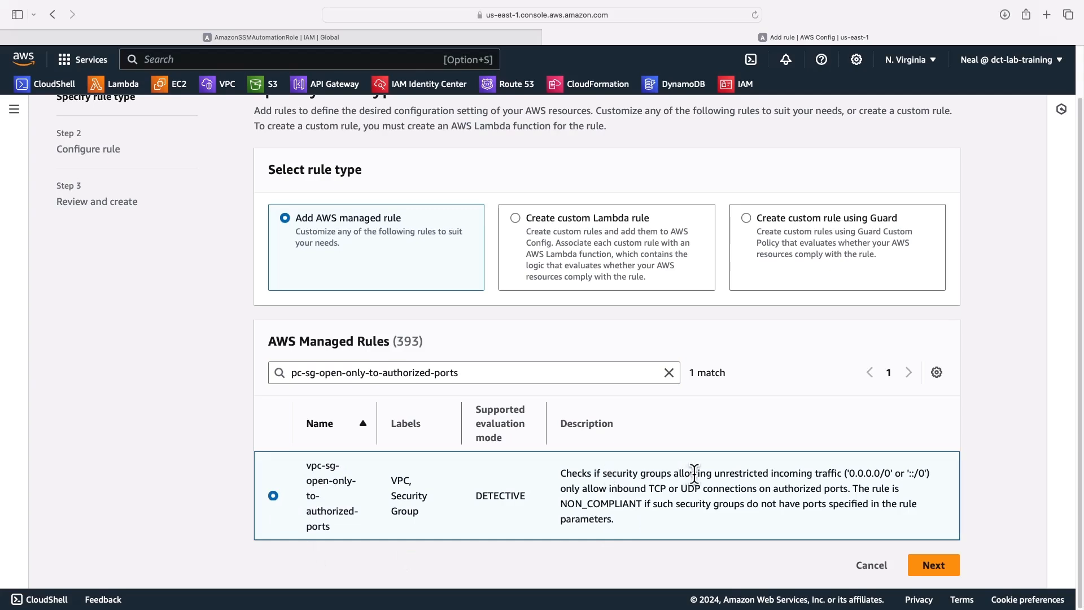
mouse_move(854, 473)
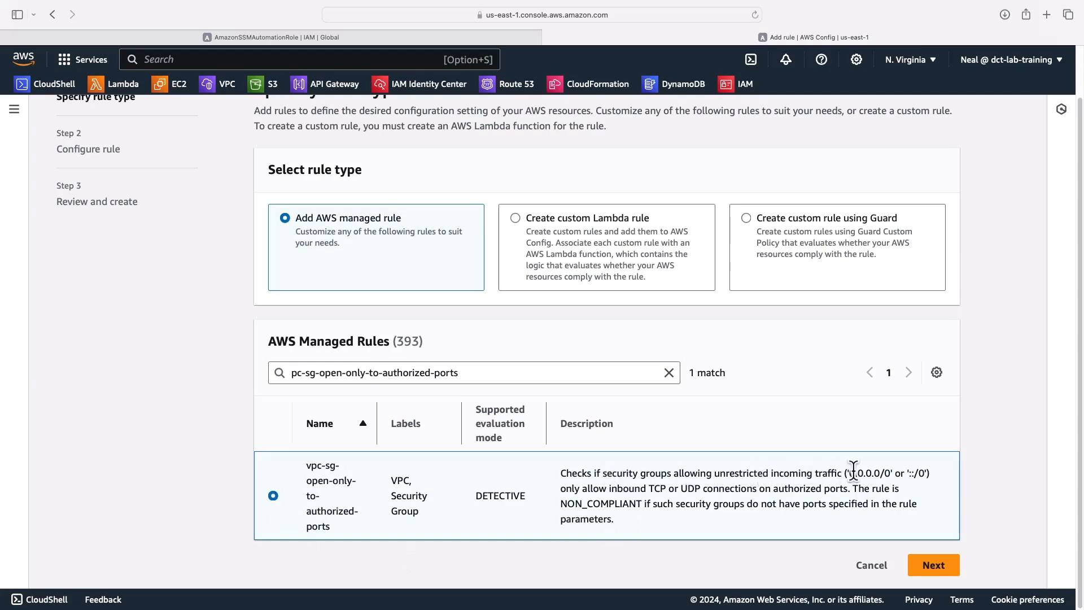
mouse_move(637, 488)
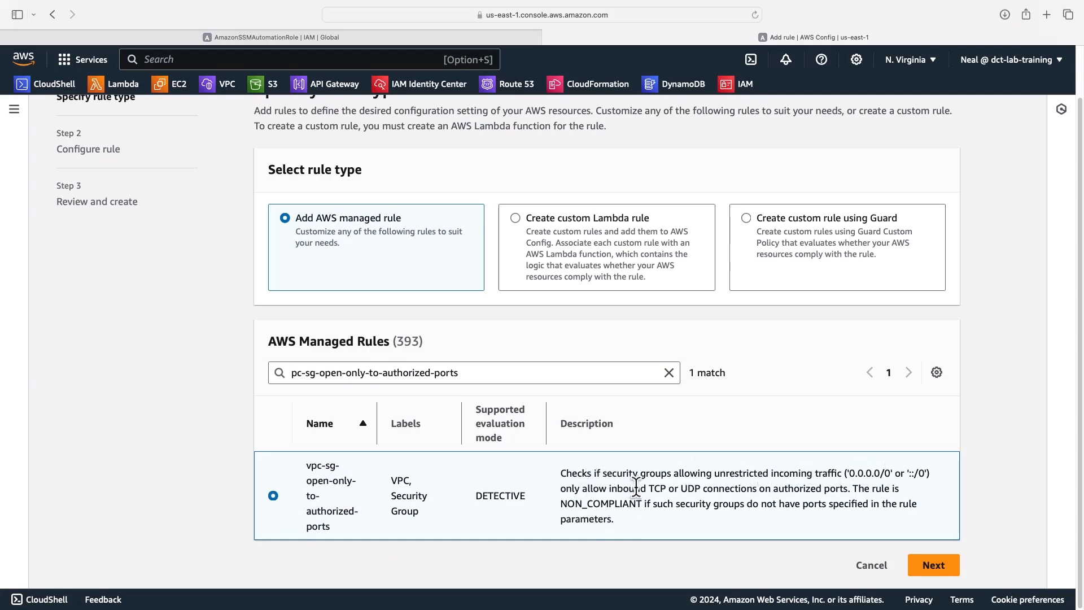
mouse_move(792, 496)
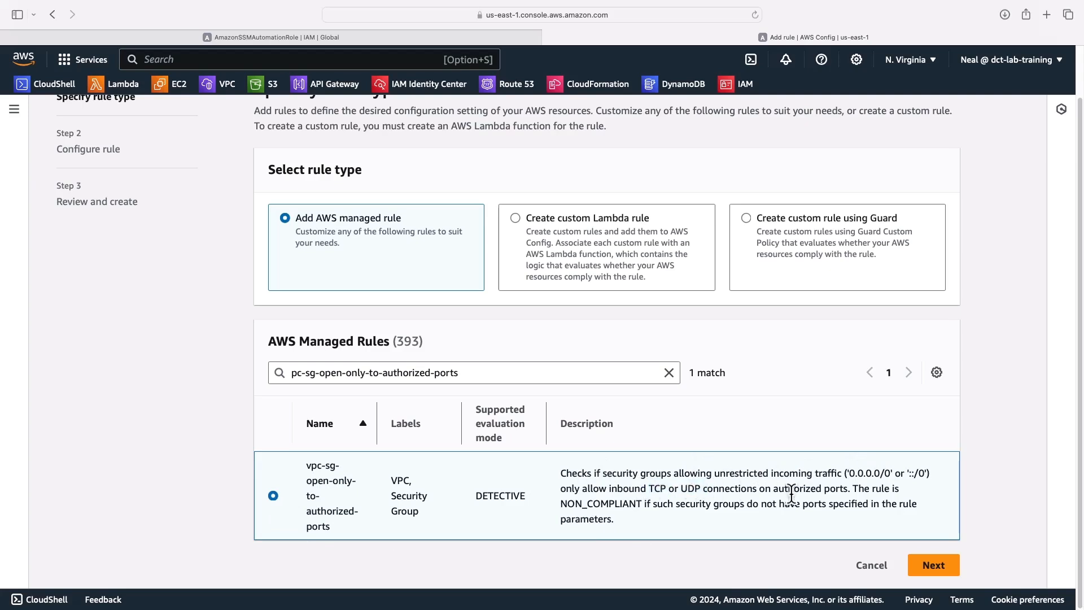
mouse_move(521, 520)
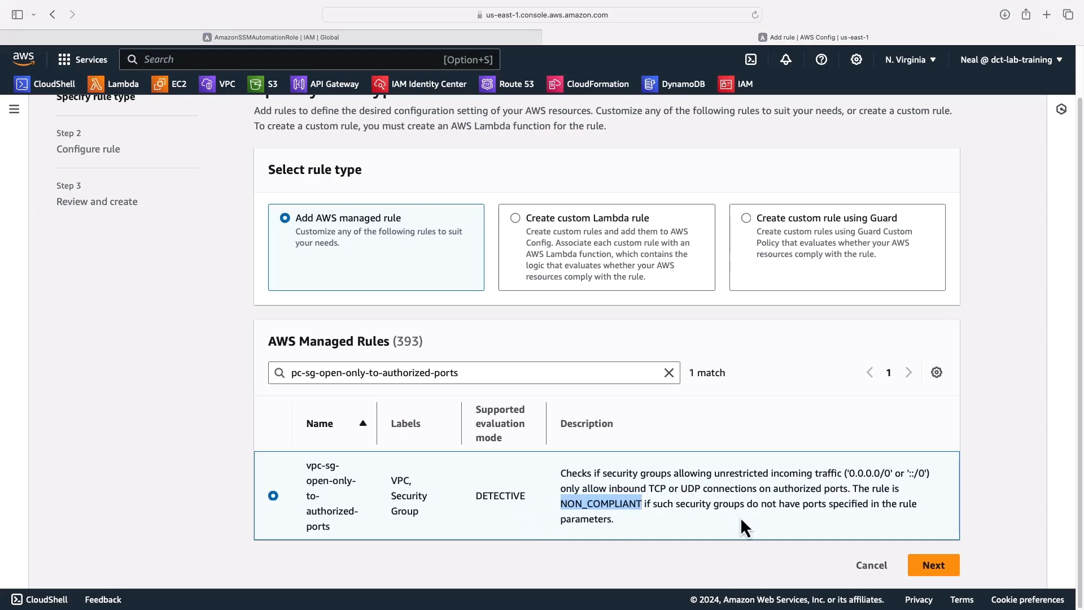
click(933, 564)
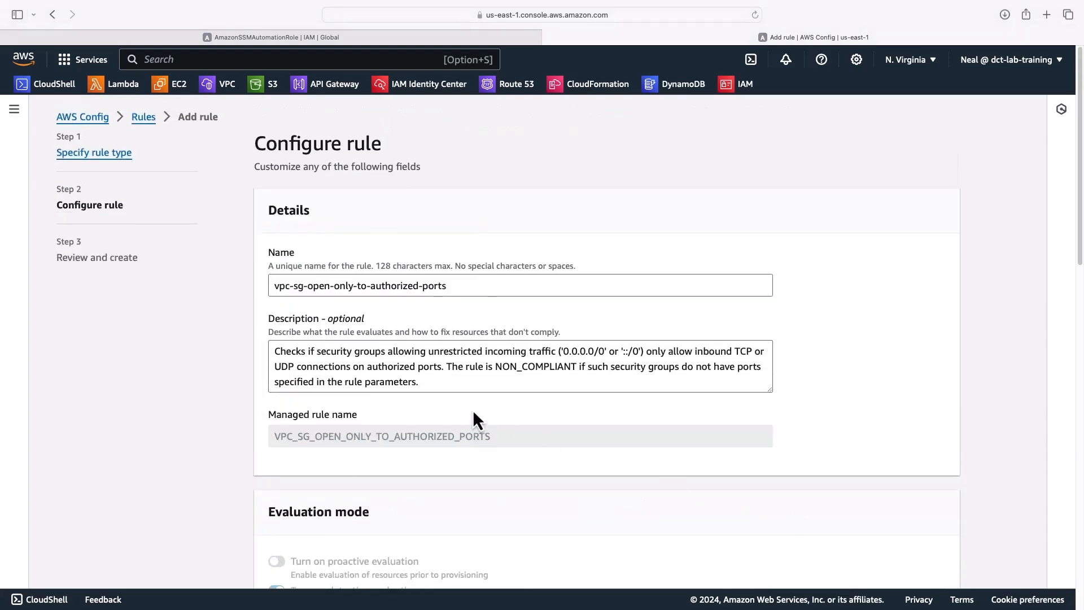
Step: Set authorizedTcpPorts to 80 and save the rule
scroll(down, 3)
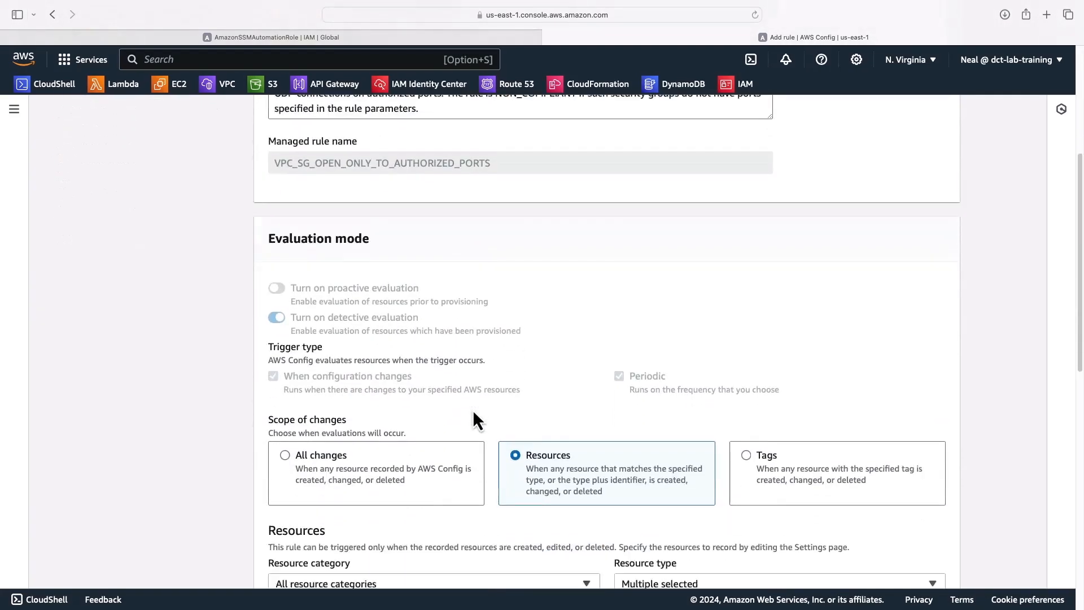
scroll(down, 3)
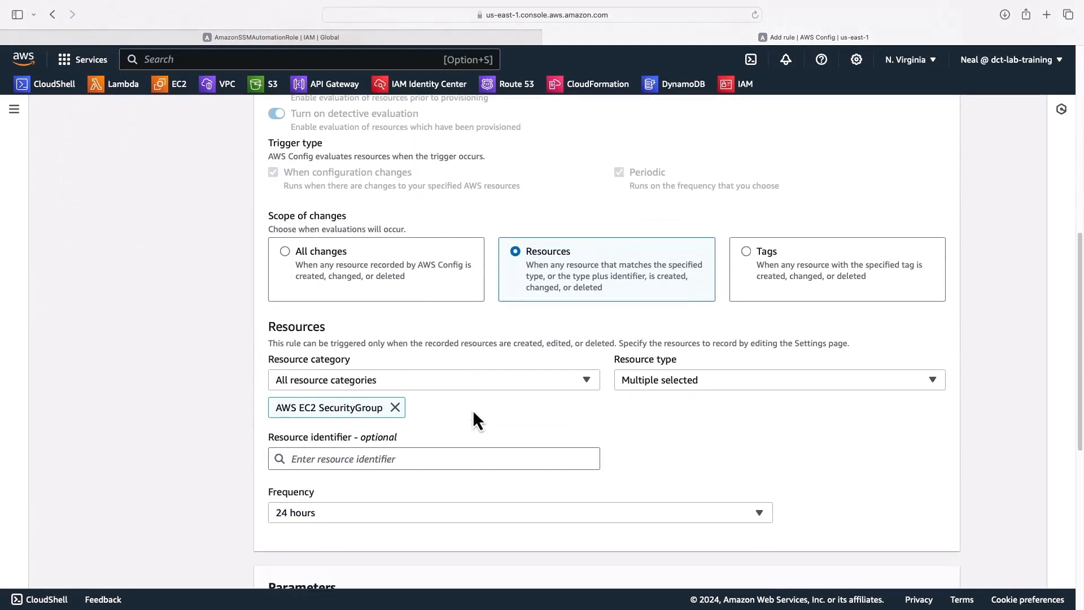
scroll(down, 3)
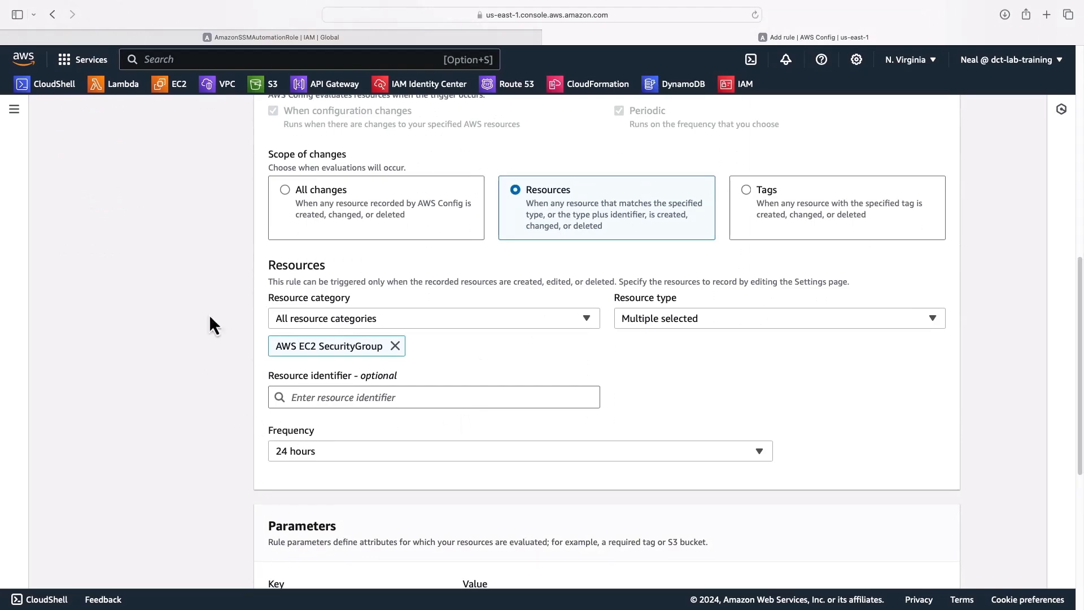
scroll(down, 3)
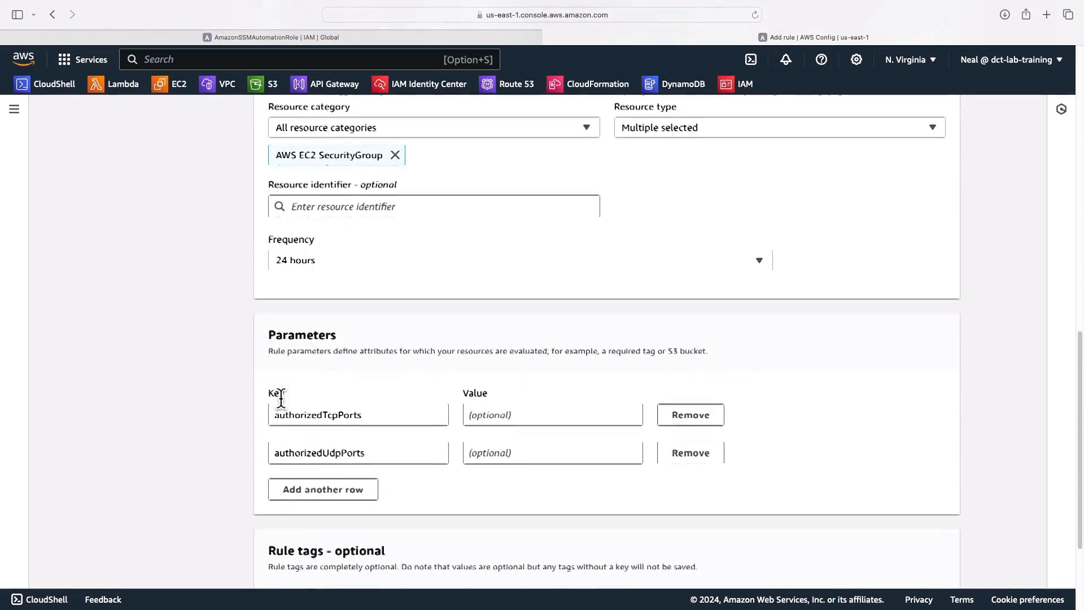
scroll(down, 3)
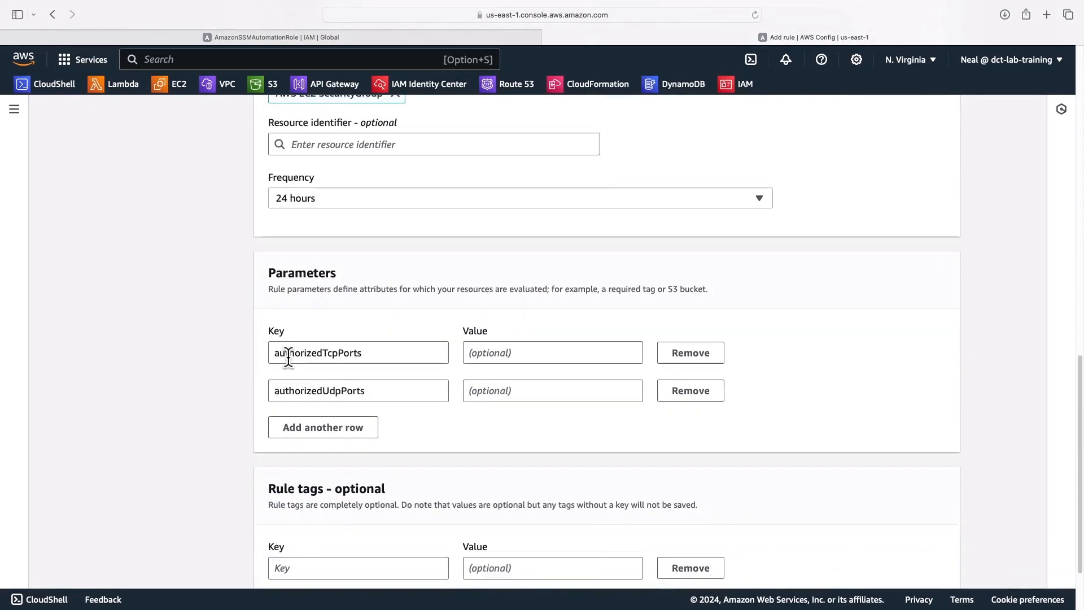
click(552, 352)
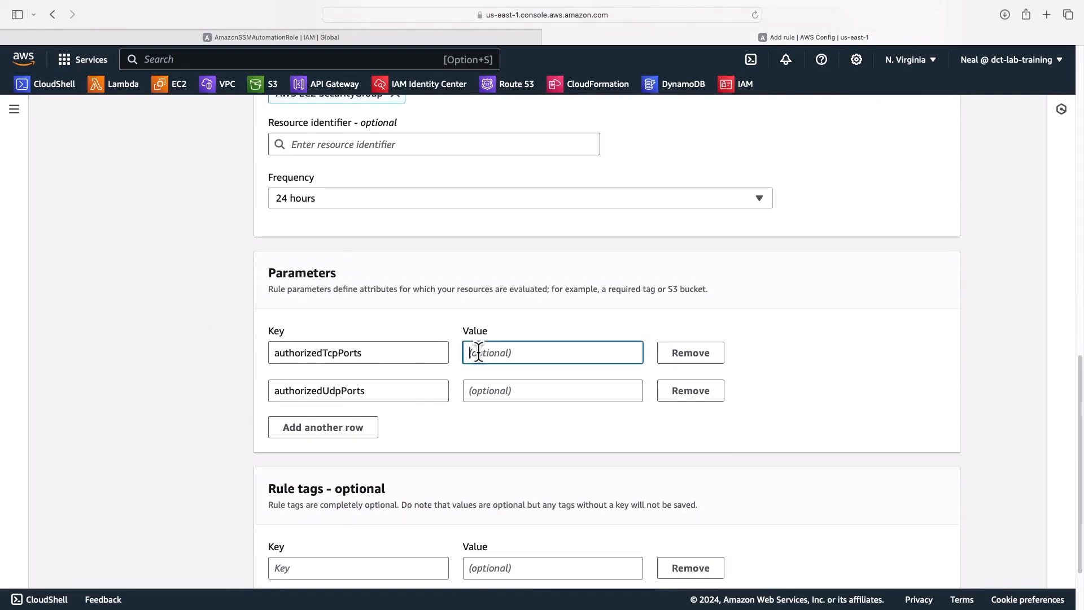
text(80)
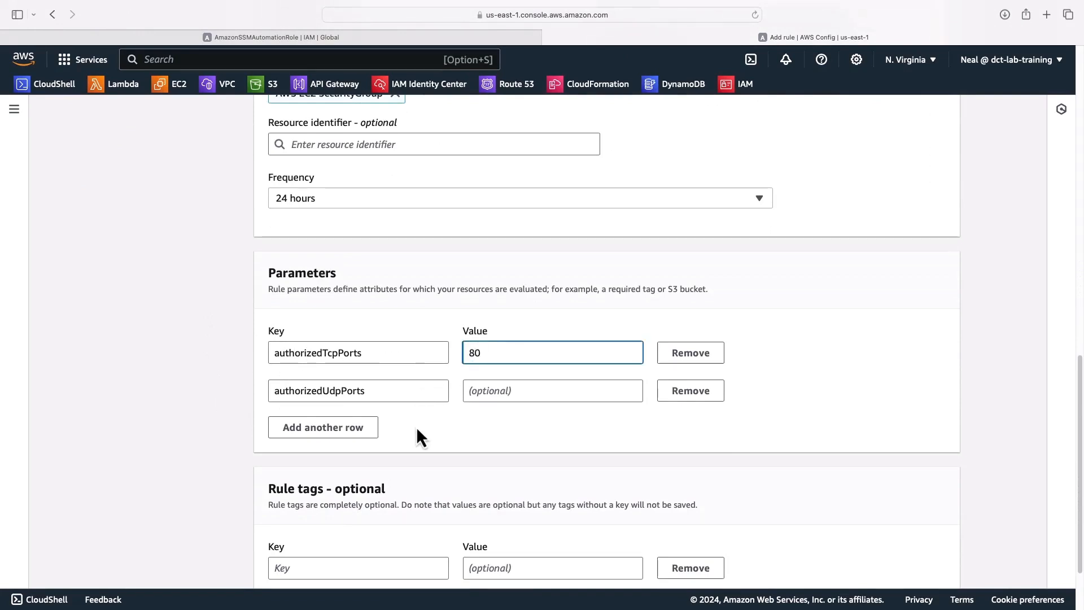
scroll(down, 3)
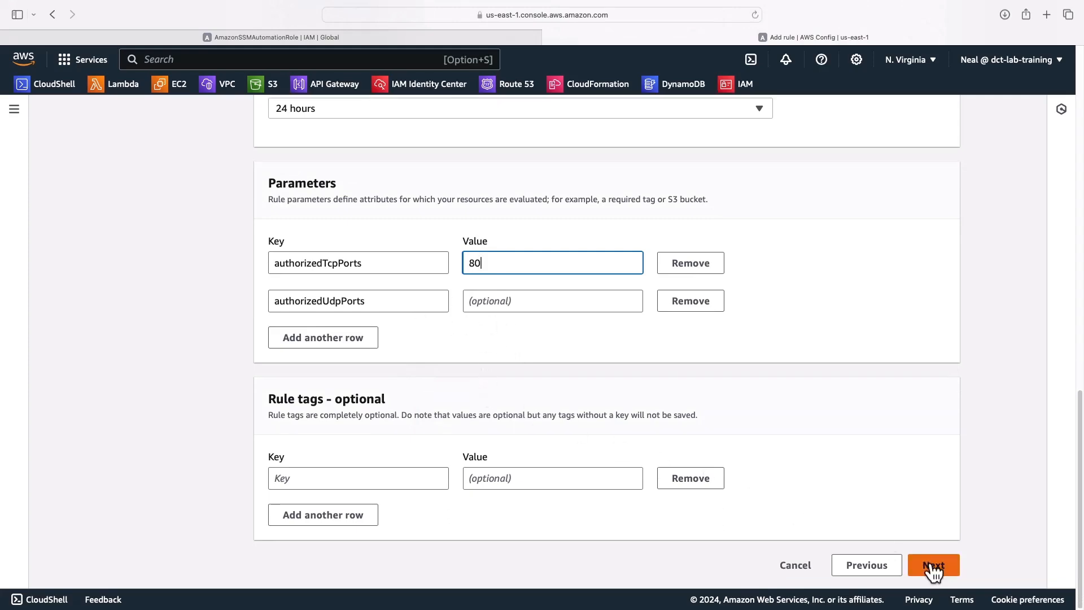
click(933, 565)
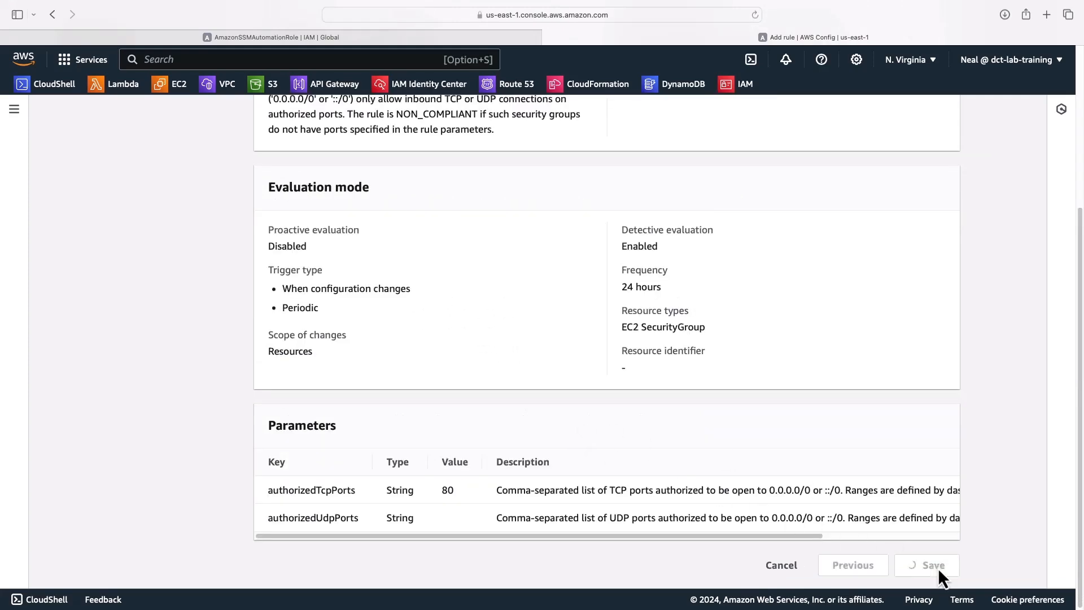
click(933, 565)
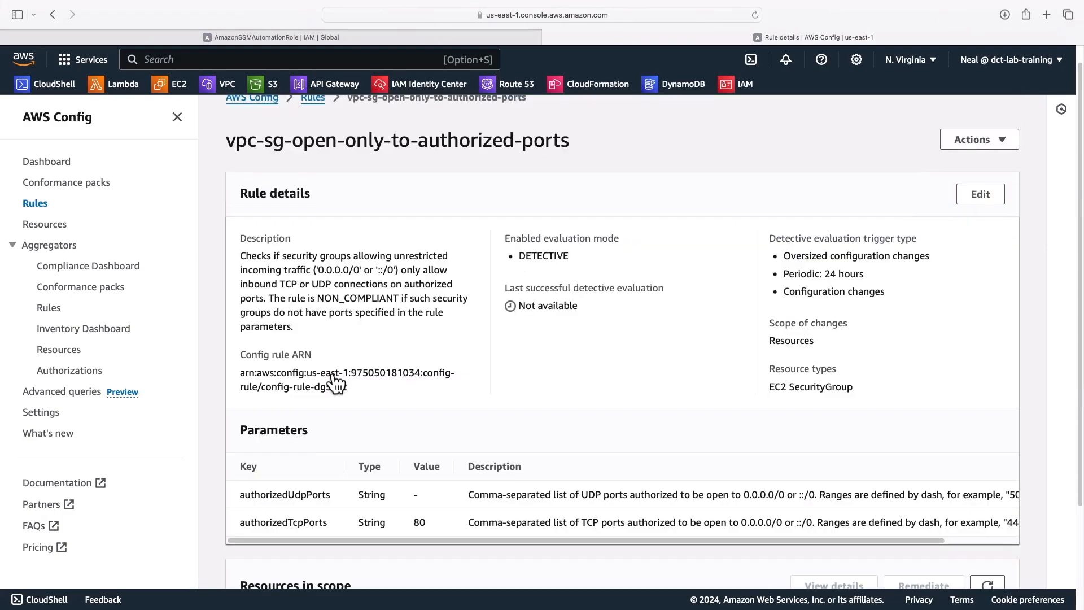
Step: Go to Manage remediation from the rule's Actions menu
click(978, 139)
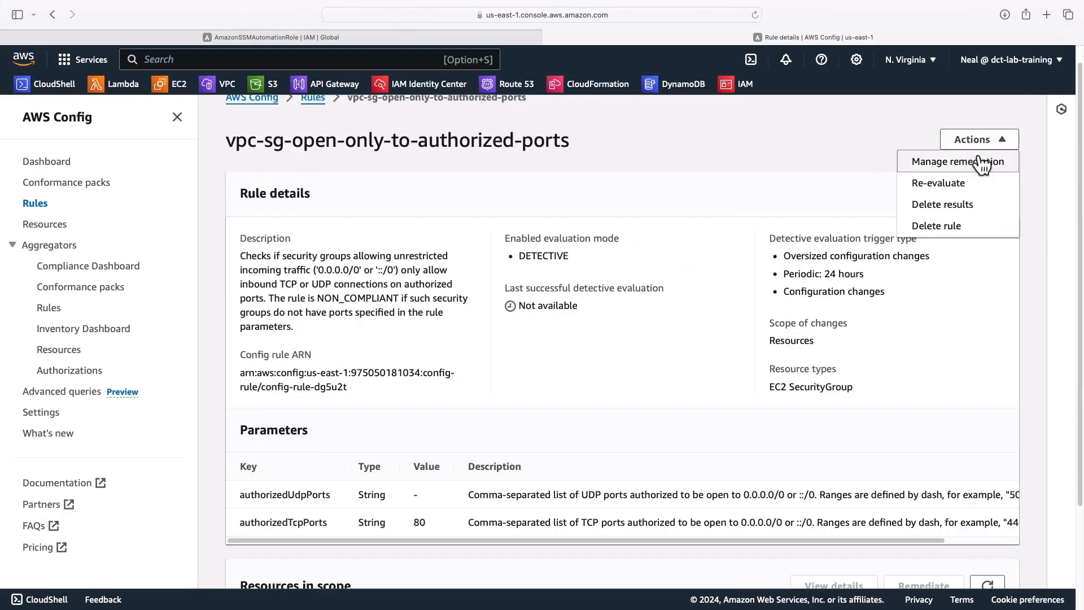
click(959, 161)
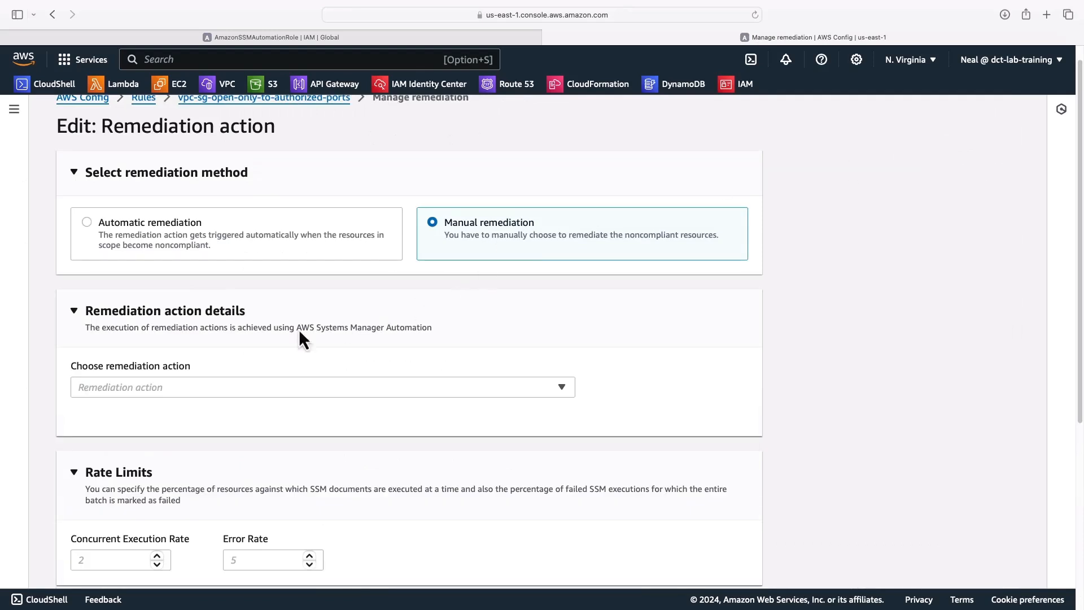
Step: Choose AWS-DisablePublicAccessForSecurityGroup, pass GroupId as resource ID, and block 0.0.0.0/0
click(323, 388)
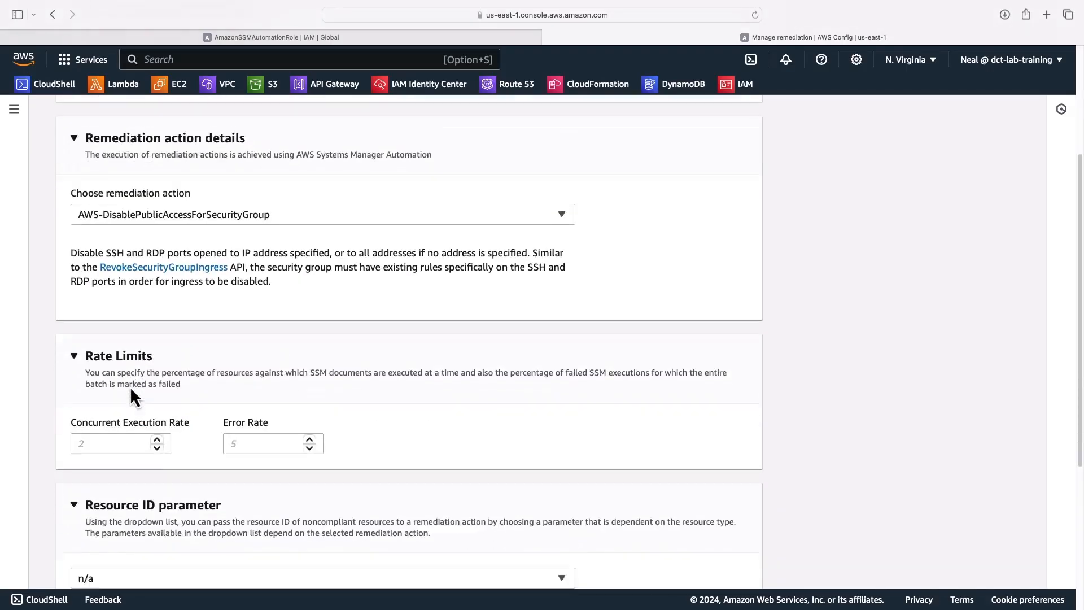
scroll(down, 3)
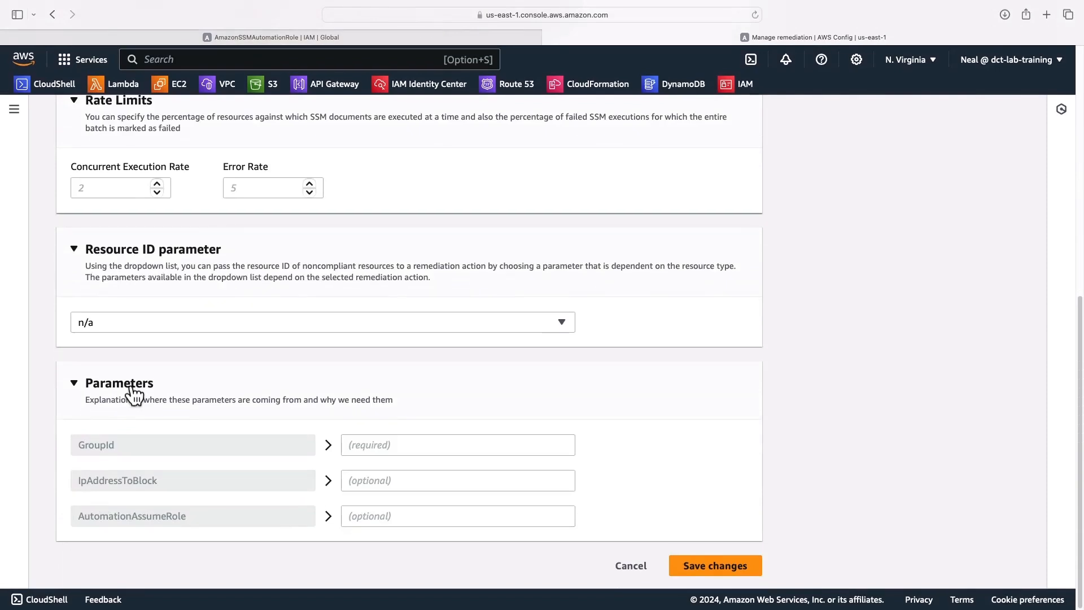
mouse_move(101, 328)
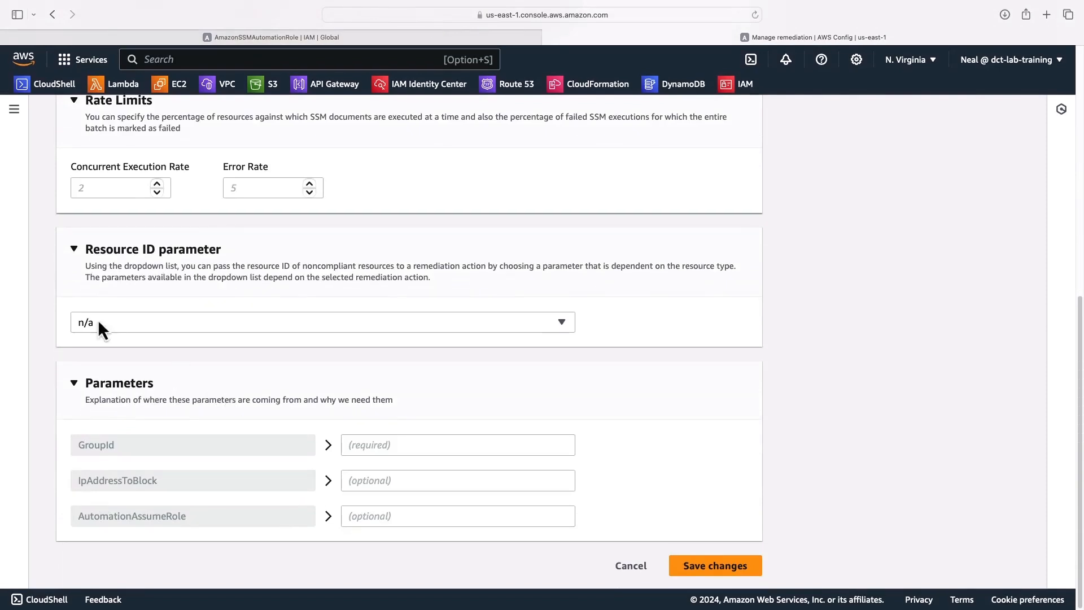
click(321, 322)
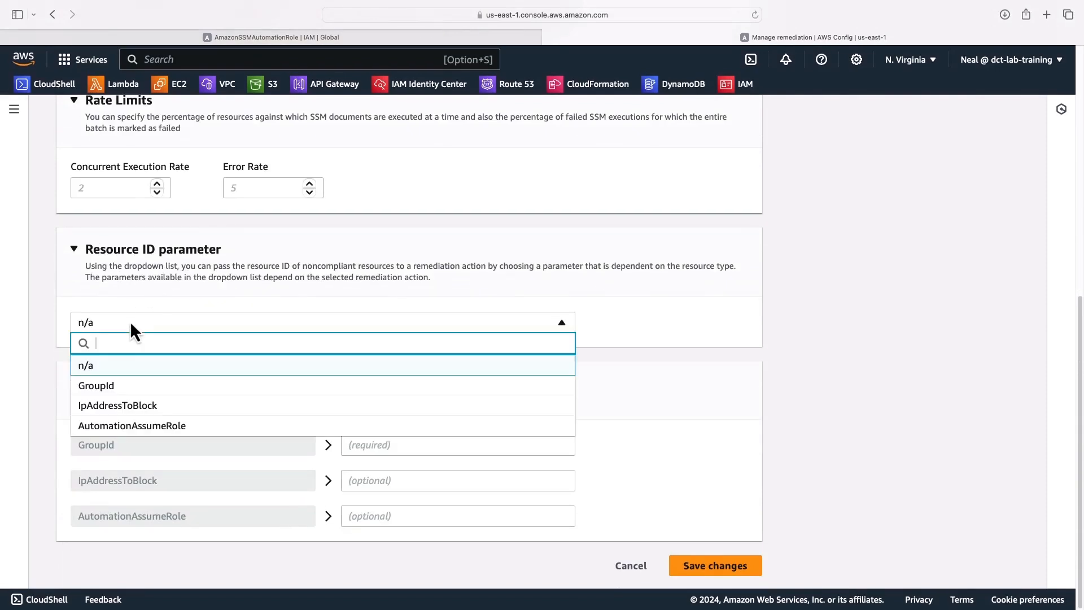
click(96, 385)
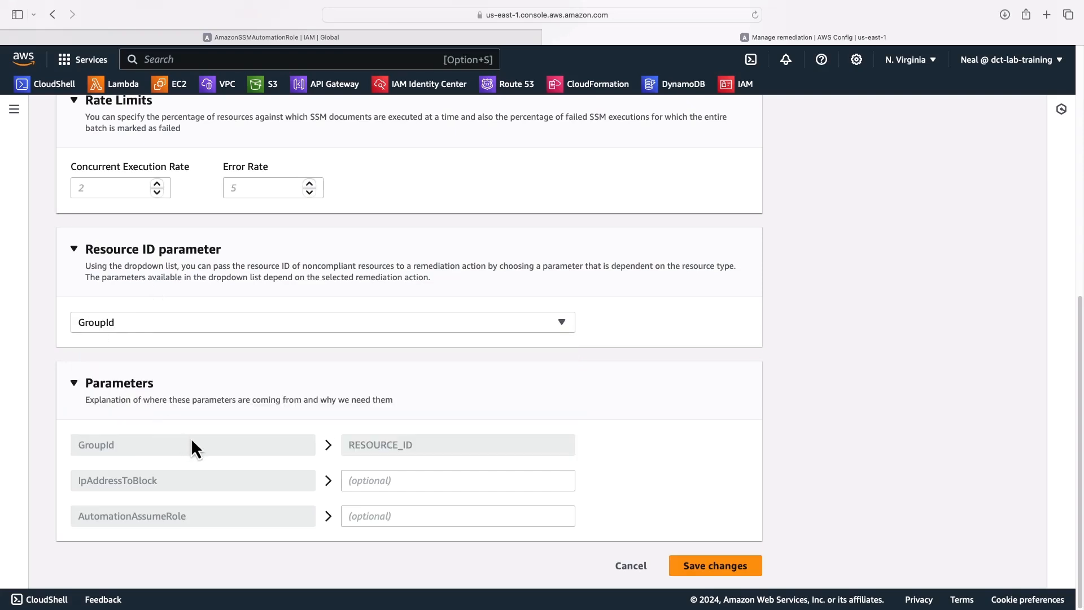
click(457, 480)
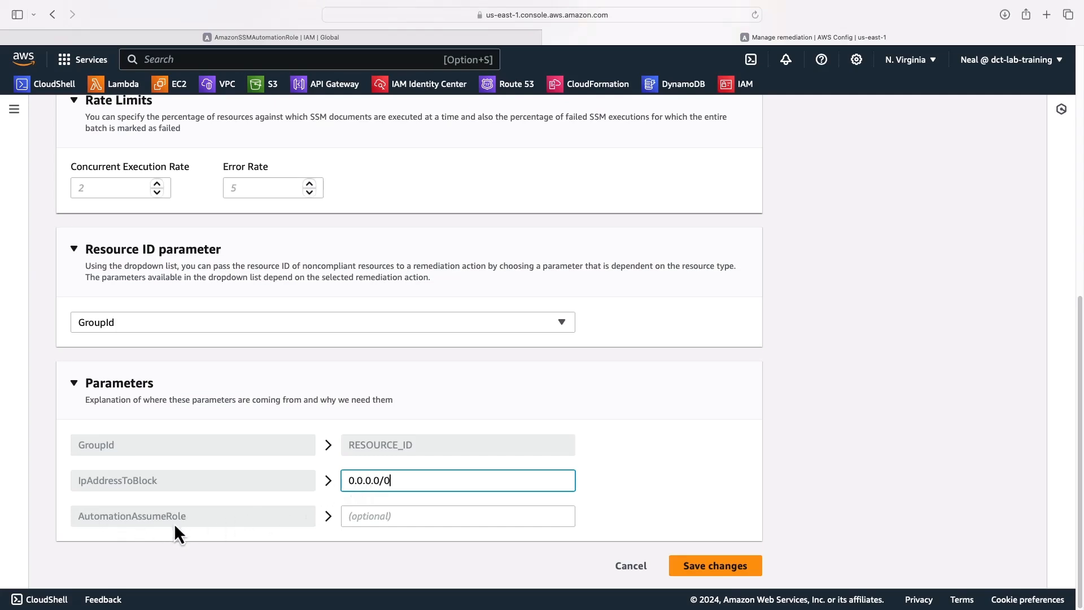
mouse_move(167, 135)
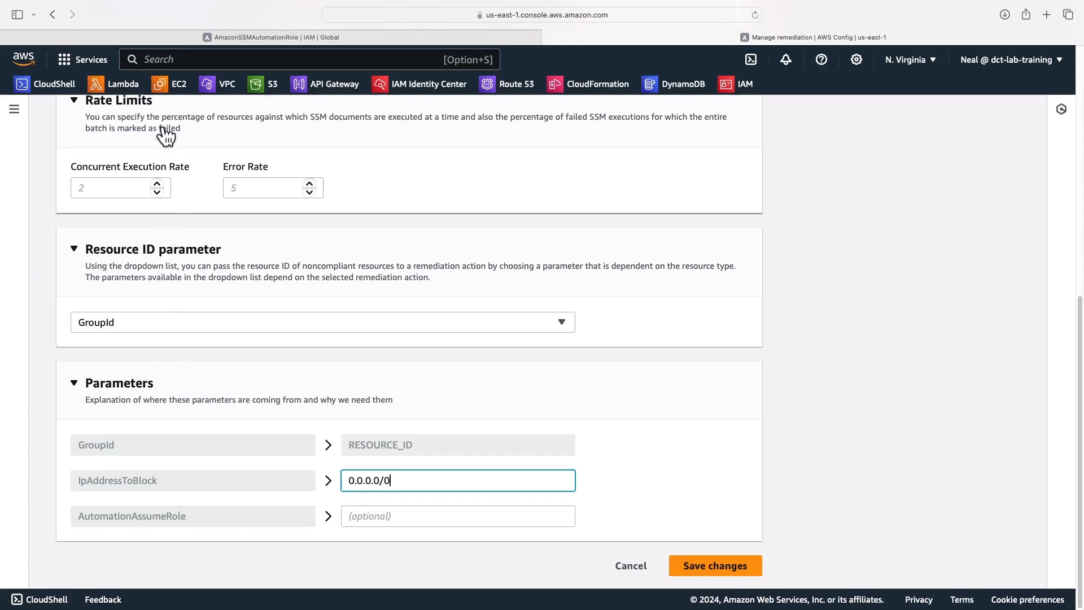
Step: Supply the AmazonSSMAutomationRole ARN as AutomationAssumeRole and save the remediation
click(715, 565)
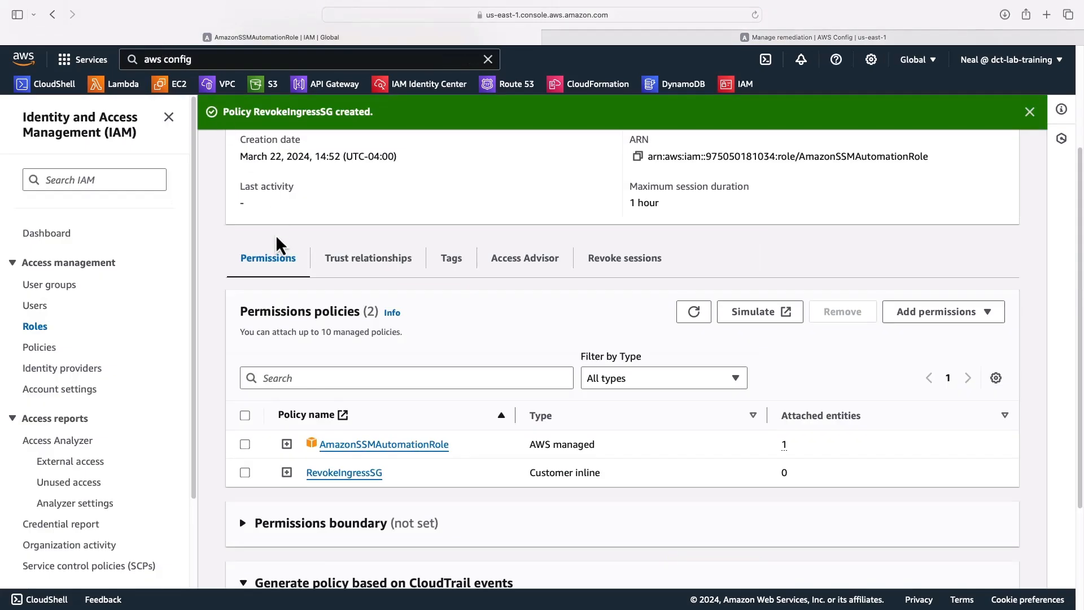
scroll(up, 3)
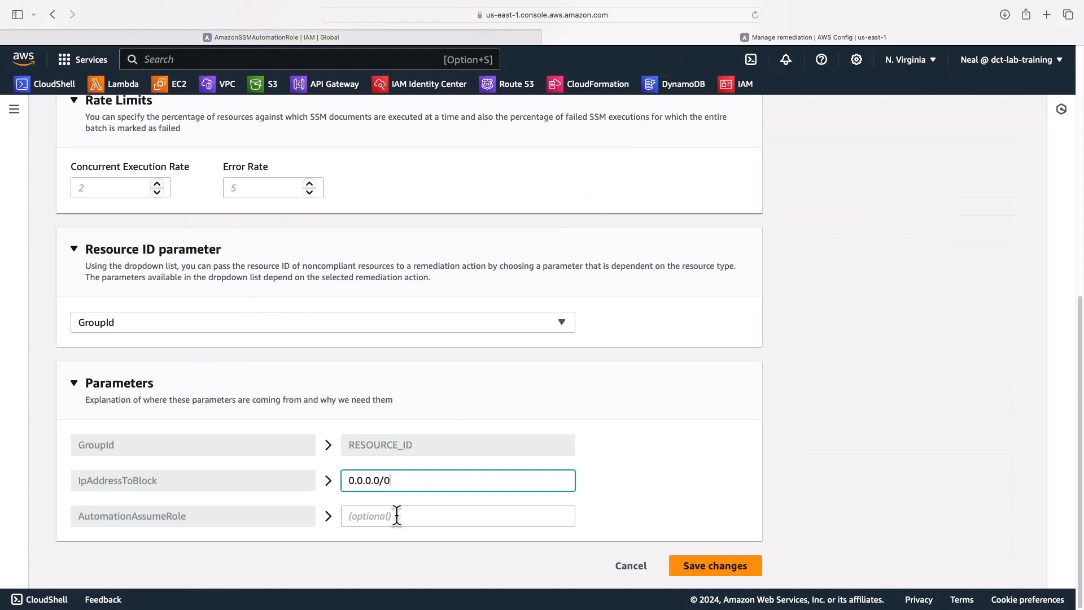
text(75050181034:role/AmazonSSMAutomationRole)
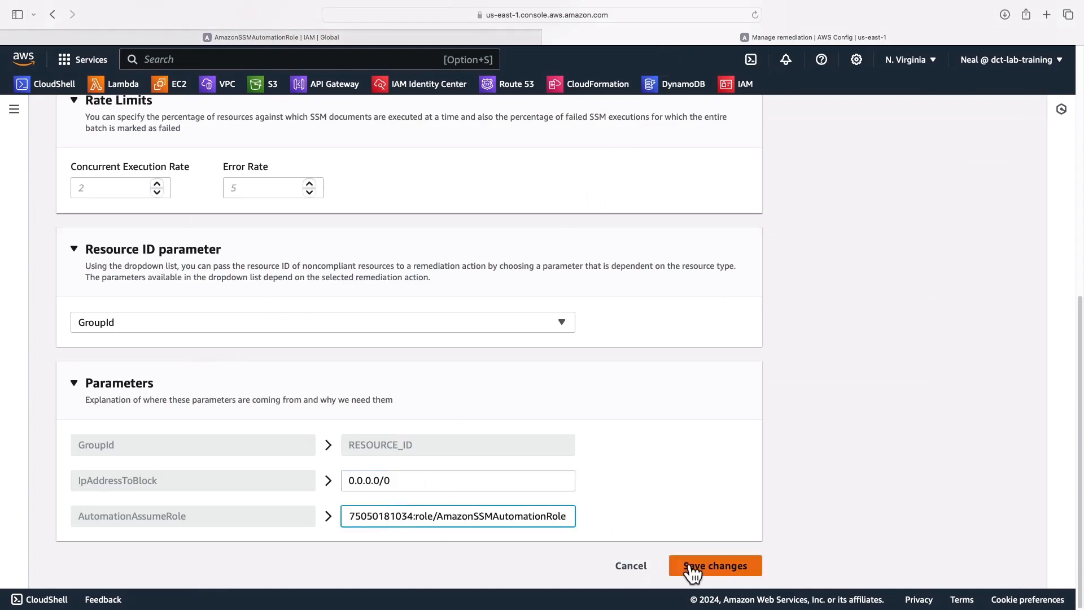
click(715, 566)
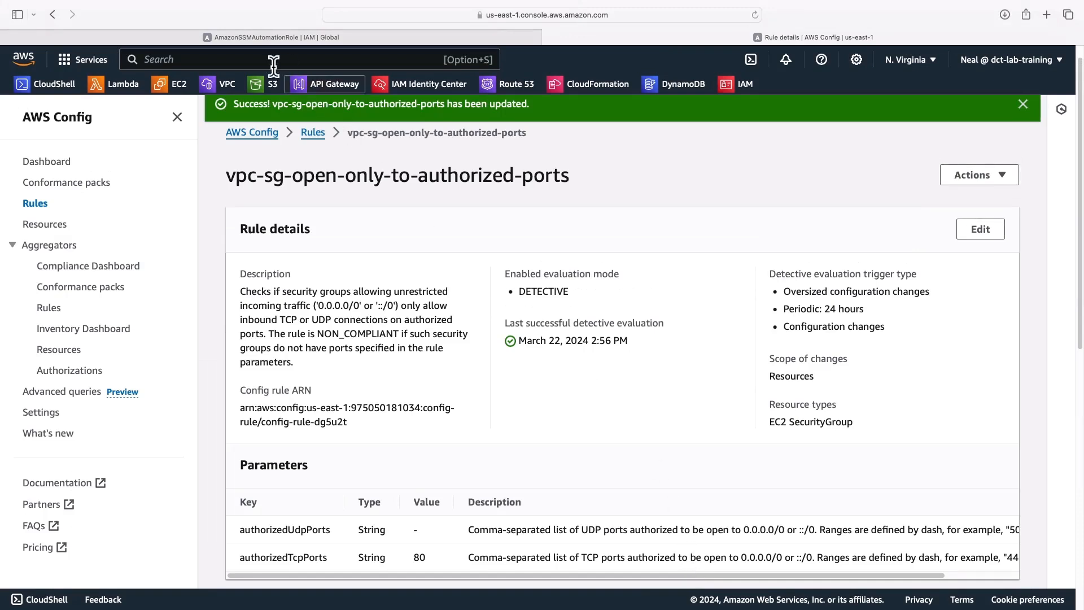
right_click(178, 83)
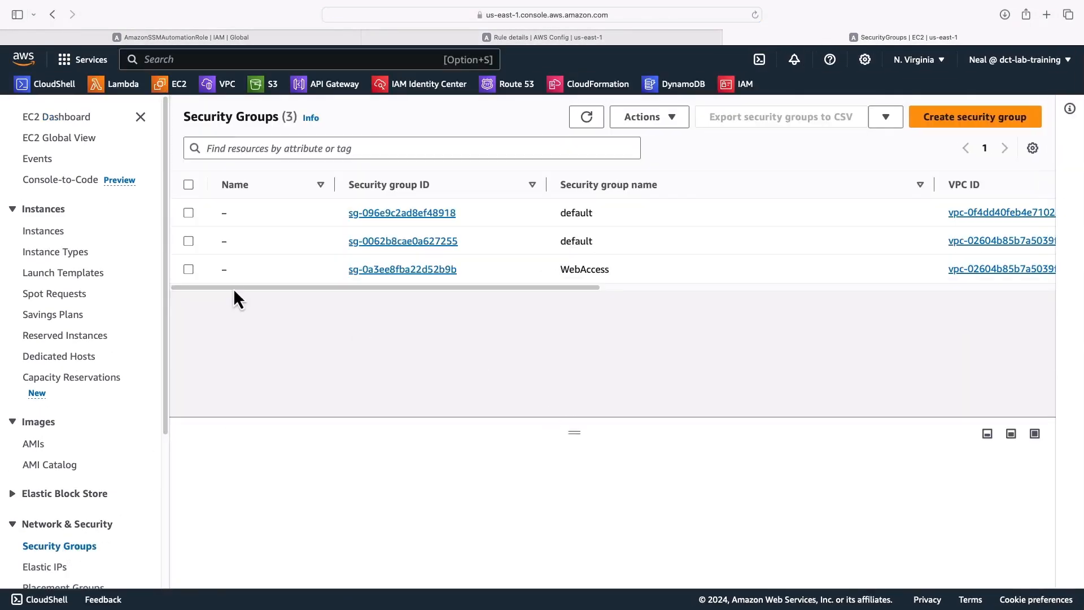
click(189, 269)
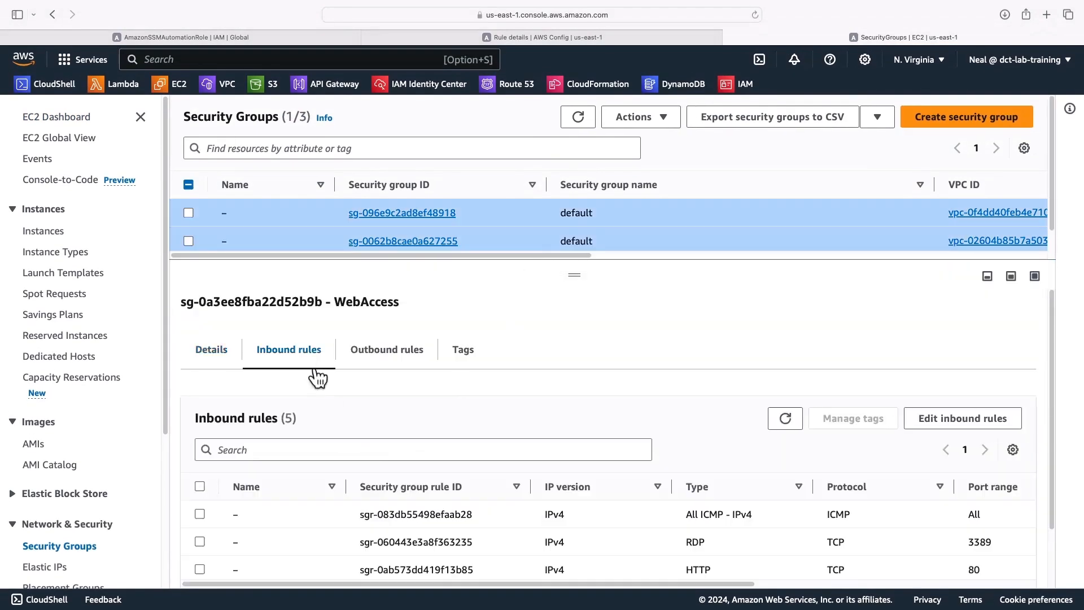
scroll(down, 3)
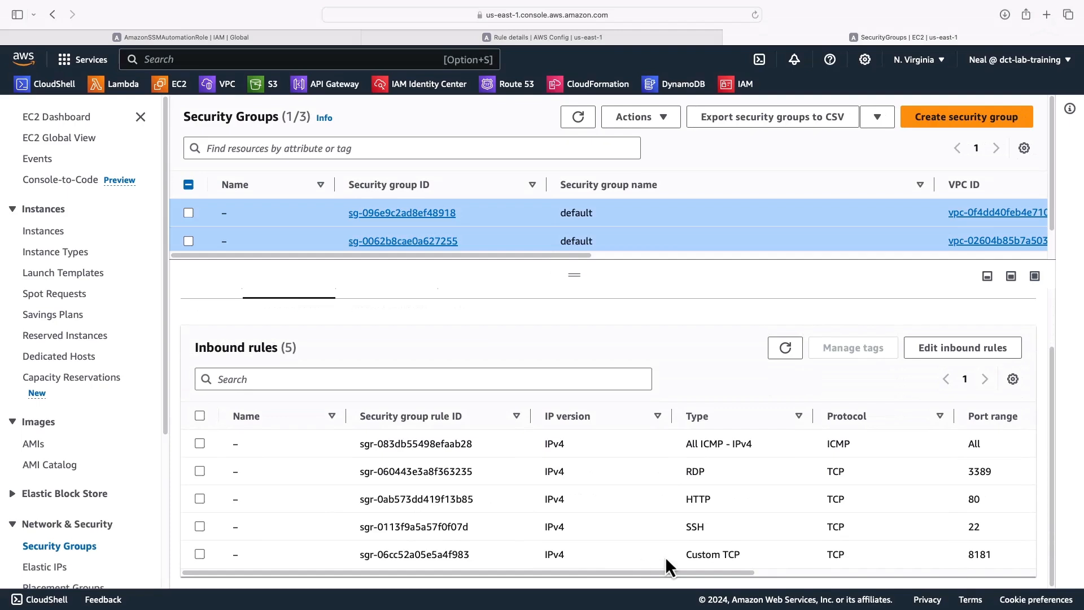
scroll(right, 3)
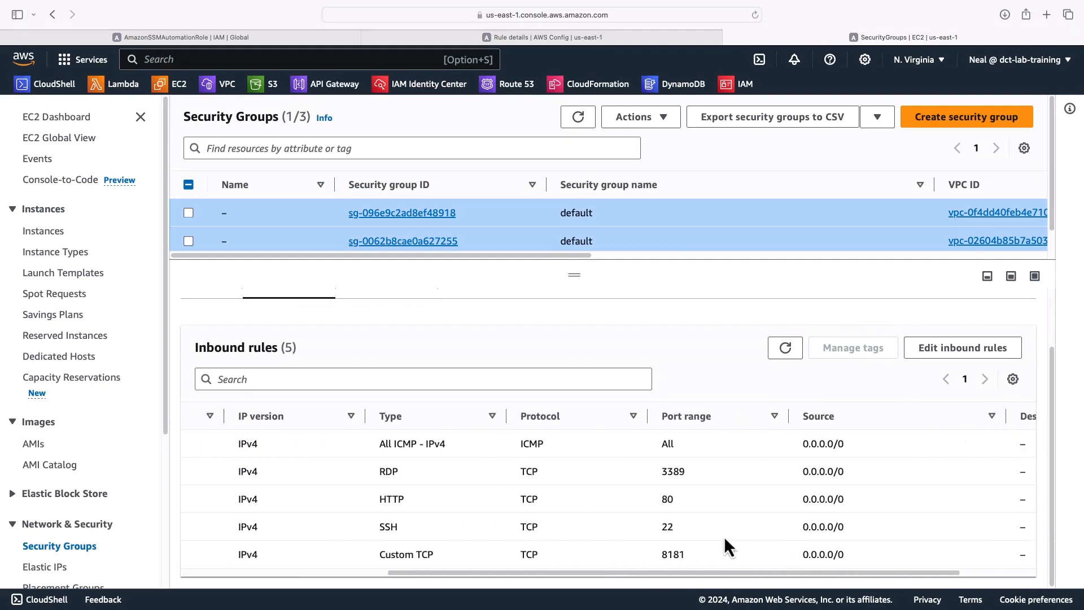
mouse_move(810, 550)
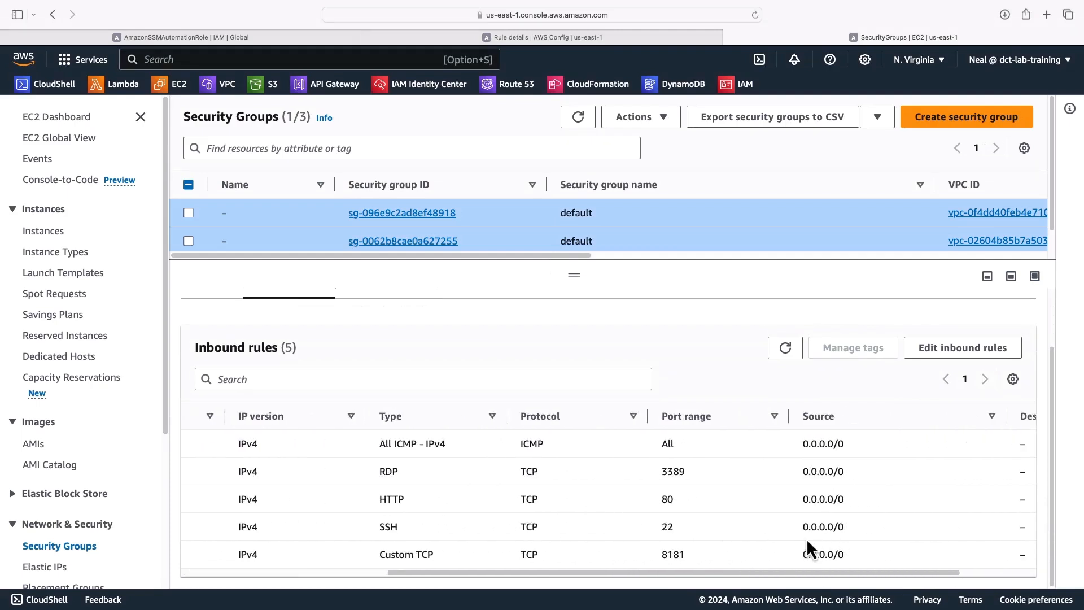
mouse_move(801, 502)
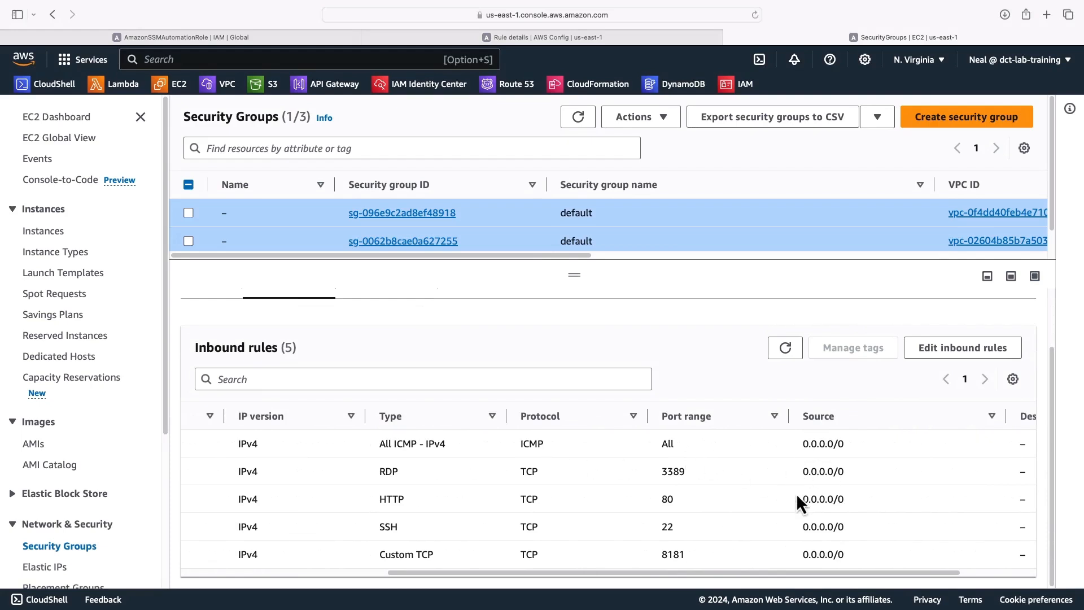
mouse_move(752, 562)
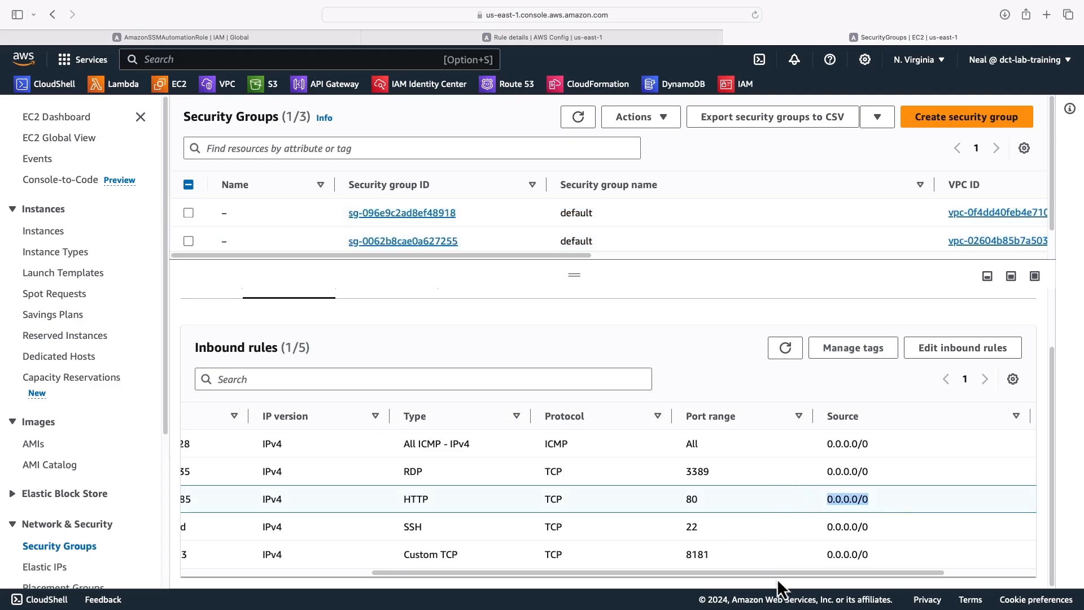
mouse_move(561, 211)
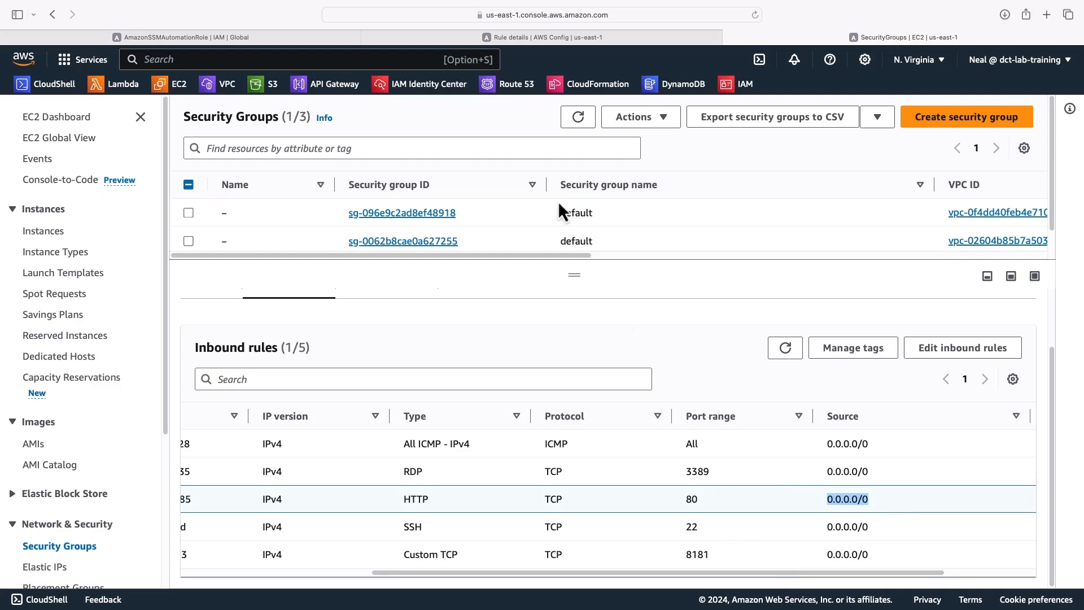
Step: Show the vpc-sg-open-only-to-authorized-ports rule's Resources in scope, with one security group noncompliant on ports 22, 8181, 3389
click(544, 37)
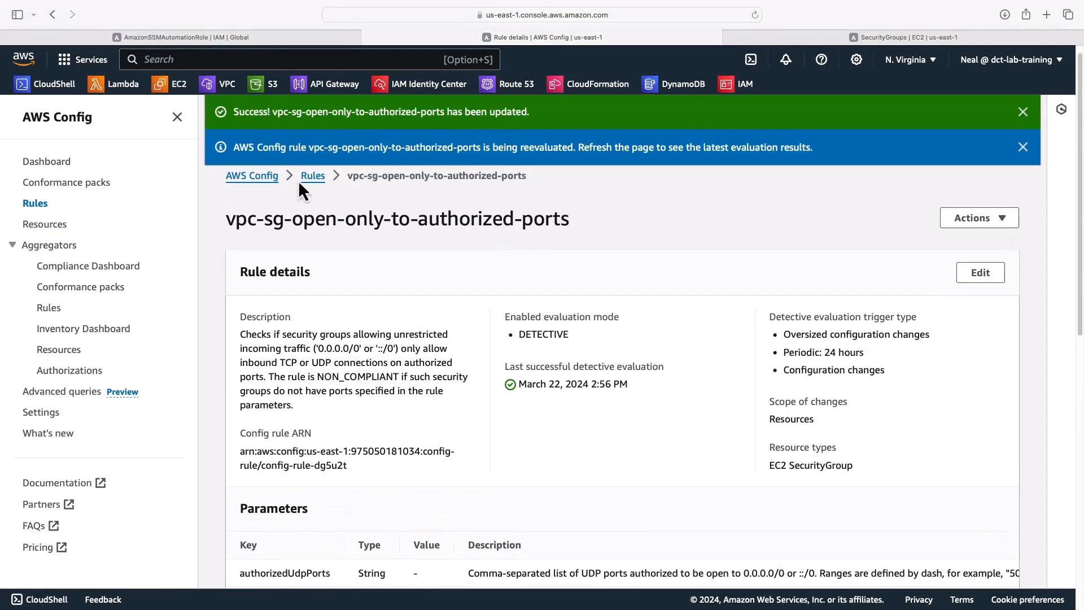
click(312, 175)
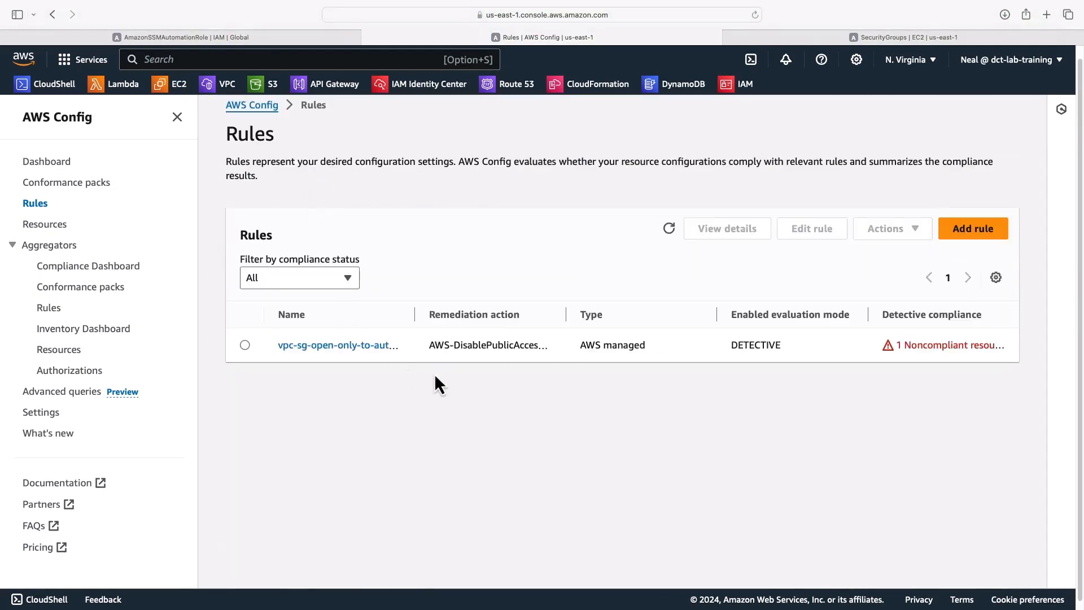
mouse_move(384, 370)
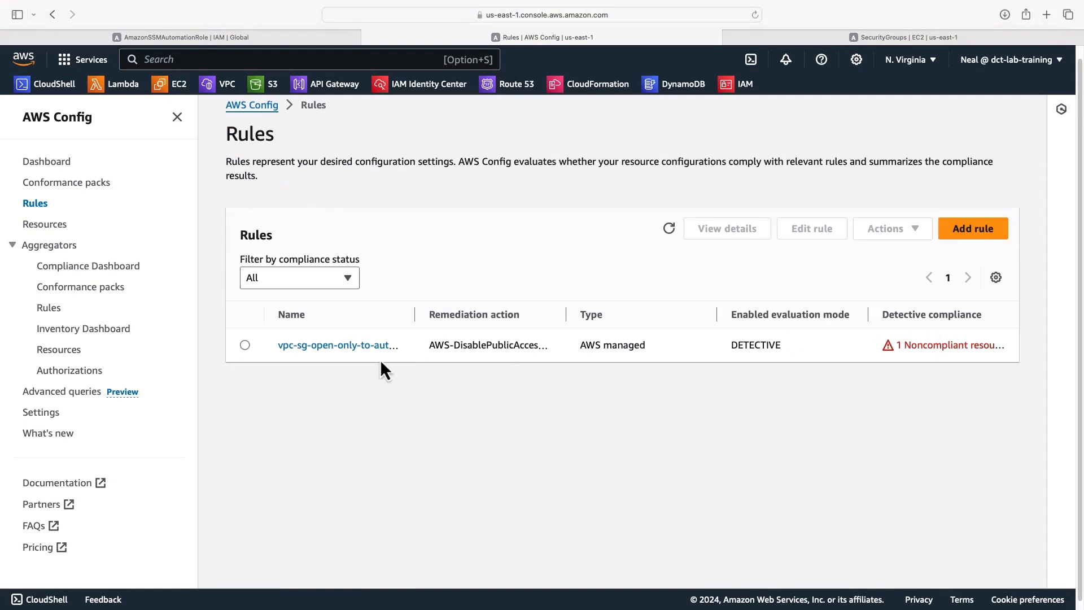
click(337, 345)
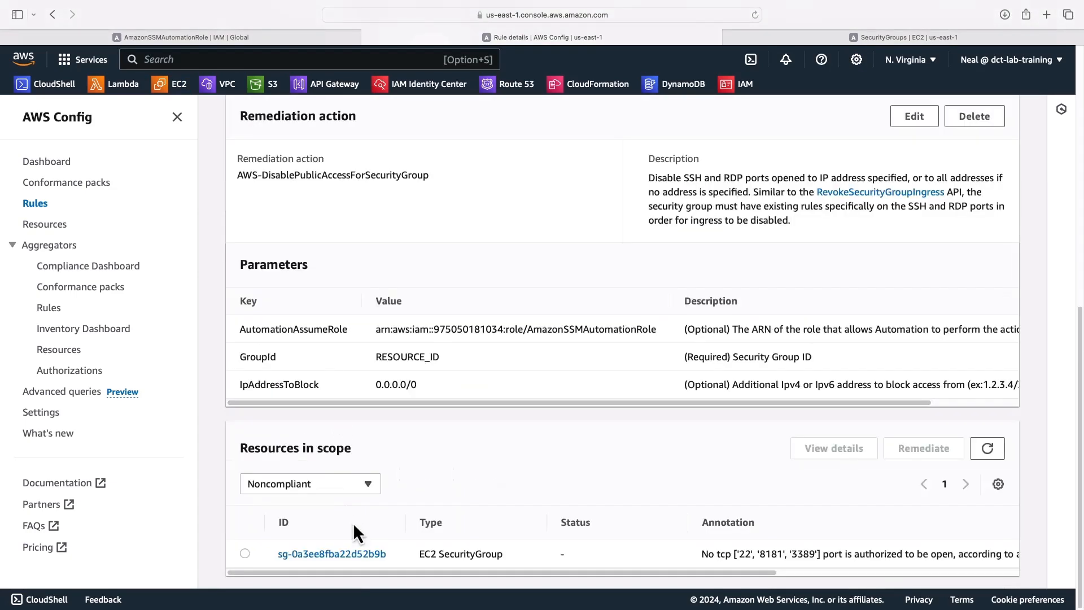
mouse_move(320, 480)
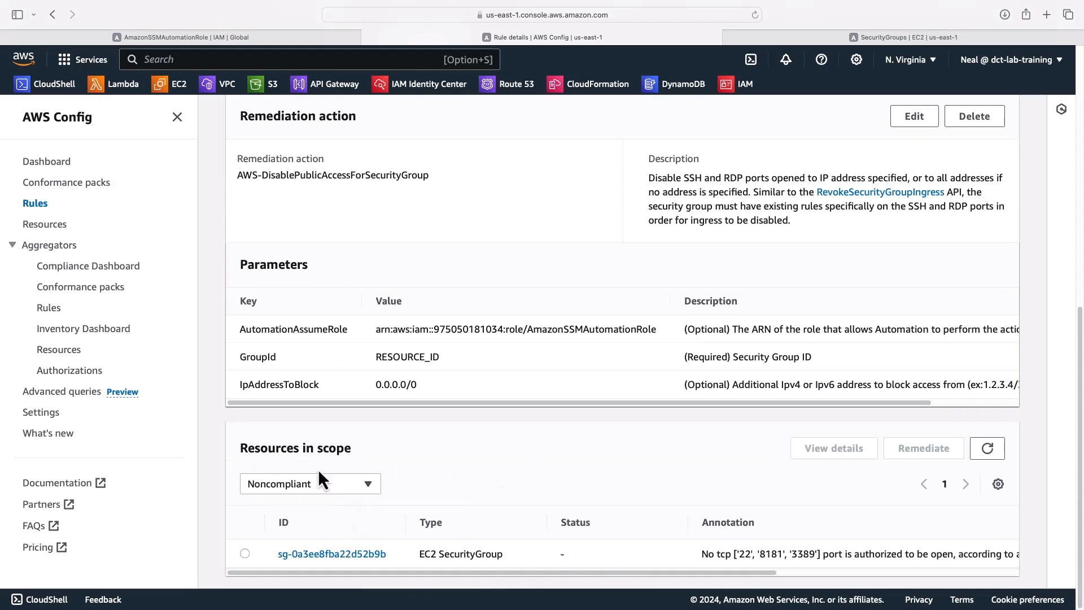
scroll(right, 3)
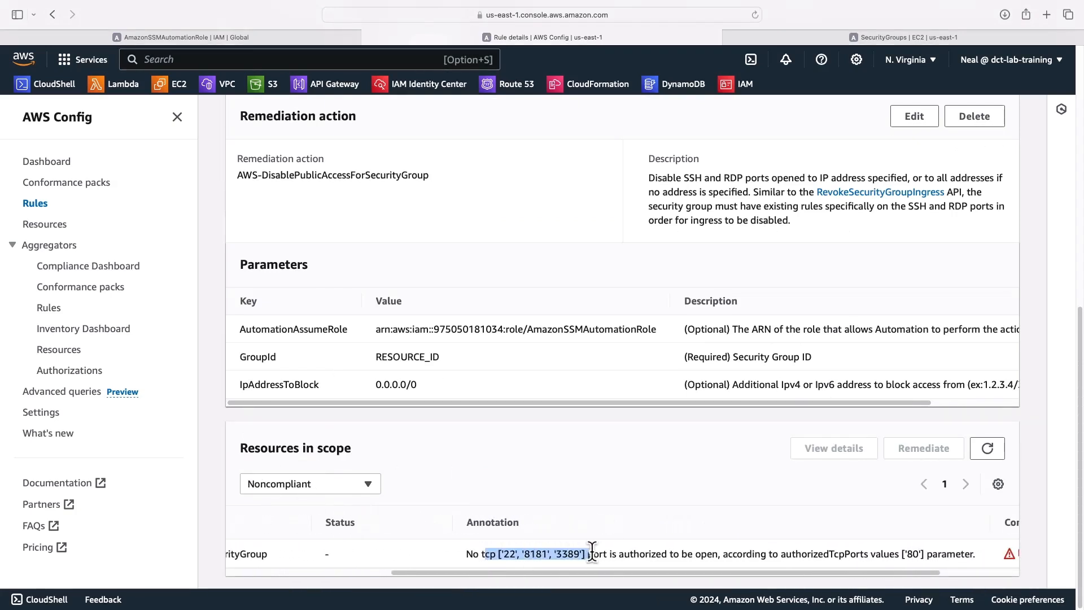
scroll(right, 3)
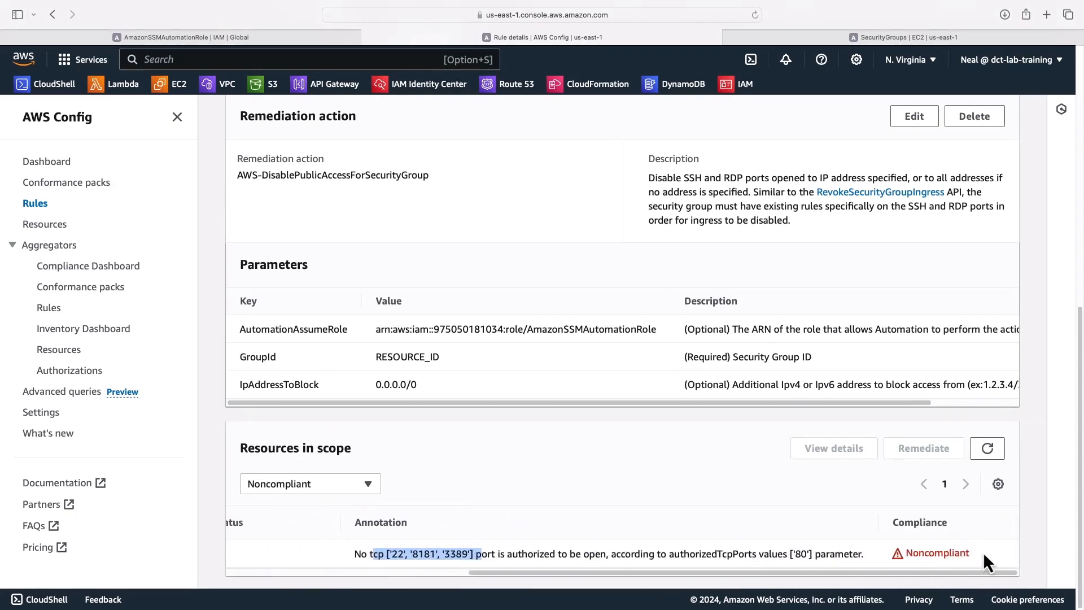
Step: Remediate the noncompliant security group sg-0a3ee8fba22d52b9b so the action reports executed successfully
click(244, 553)
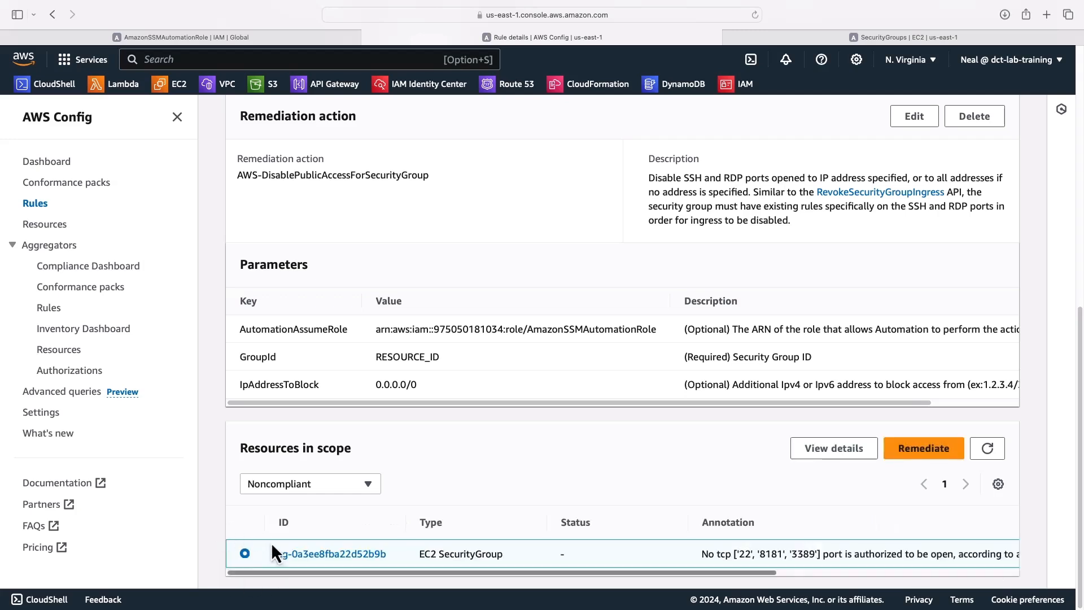
mouse_move(924, 448)
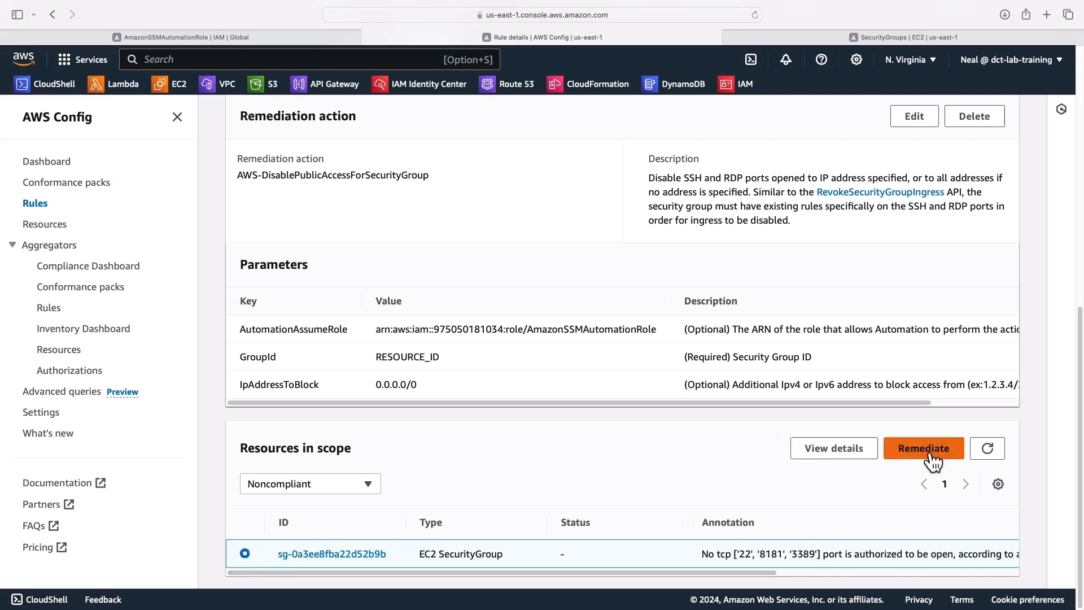
mouse_move(923, 460)
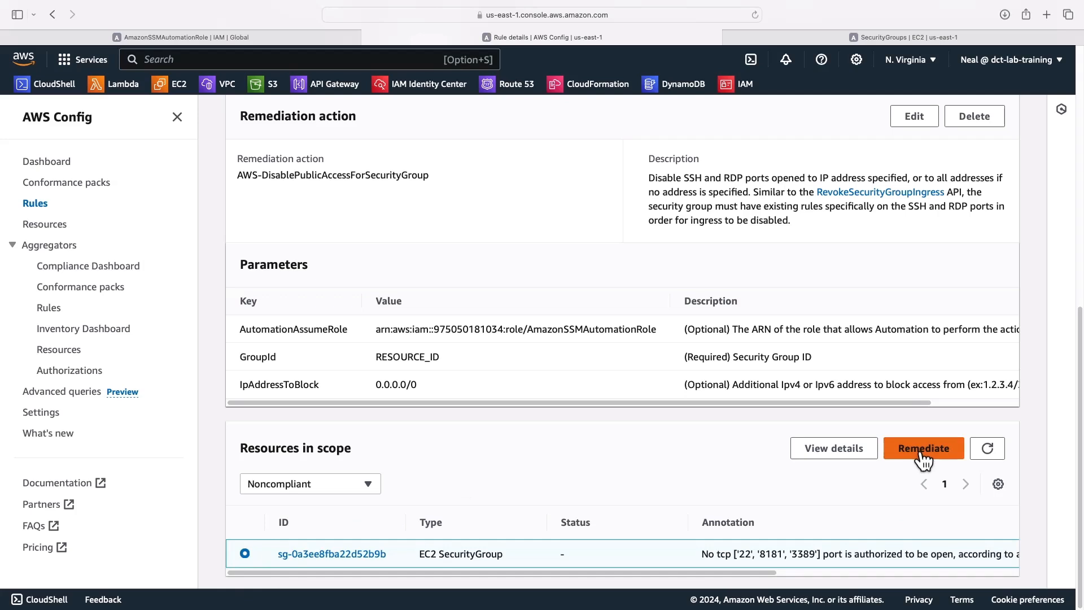
click(923, 448)
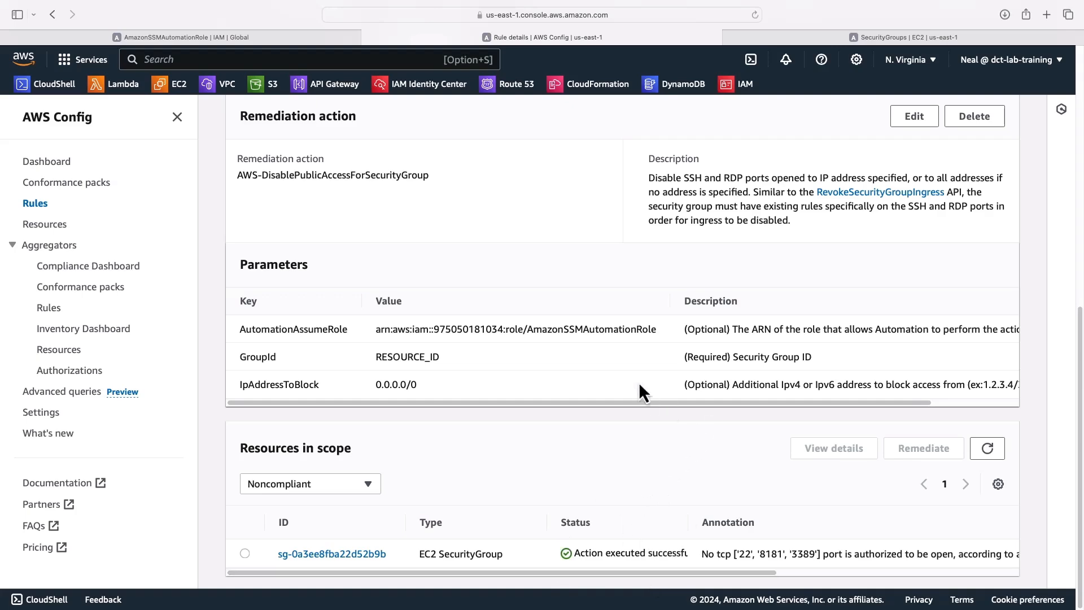
Step: Refresh the WebAccess group's inbound rules in EC2, confirming only ICMP, HTTP and 8181 remain
click(906, 36)
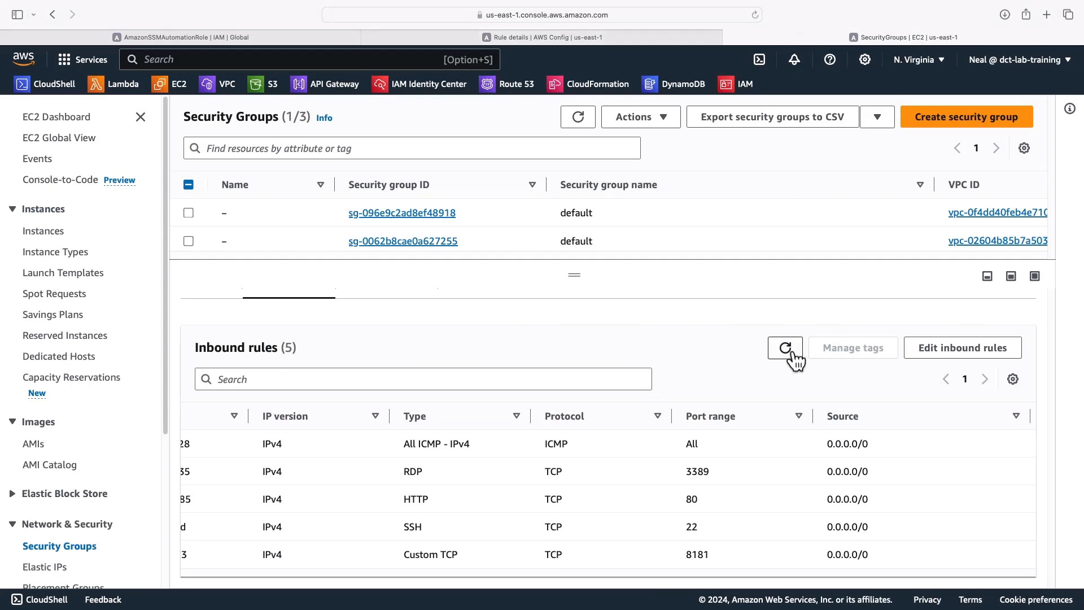
click(785, 347)
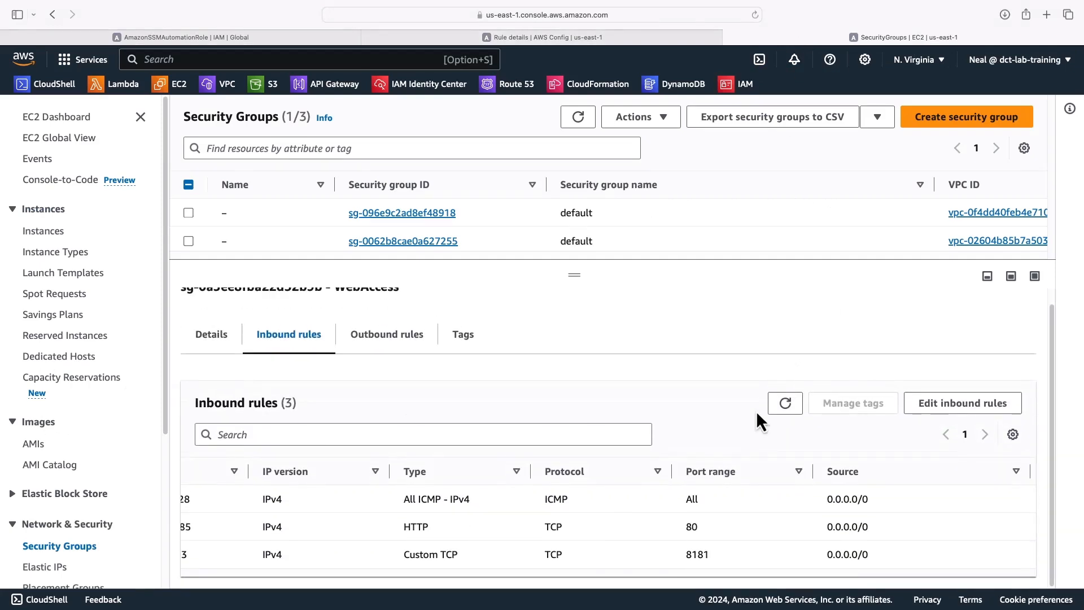
mouse_move(539, 517)
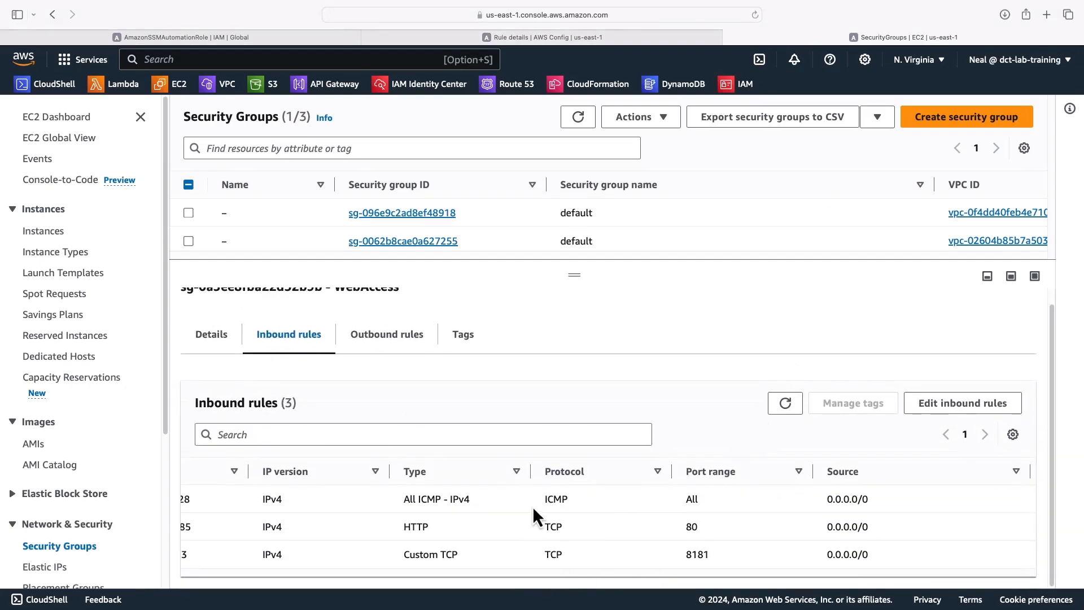
mouse_move(567, 491)
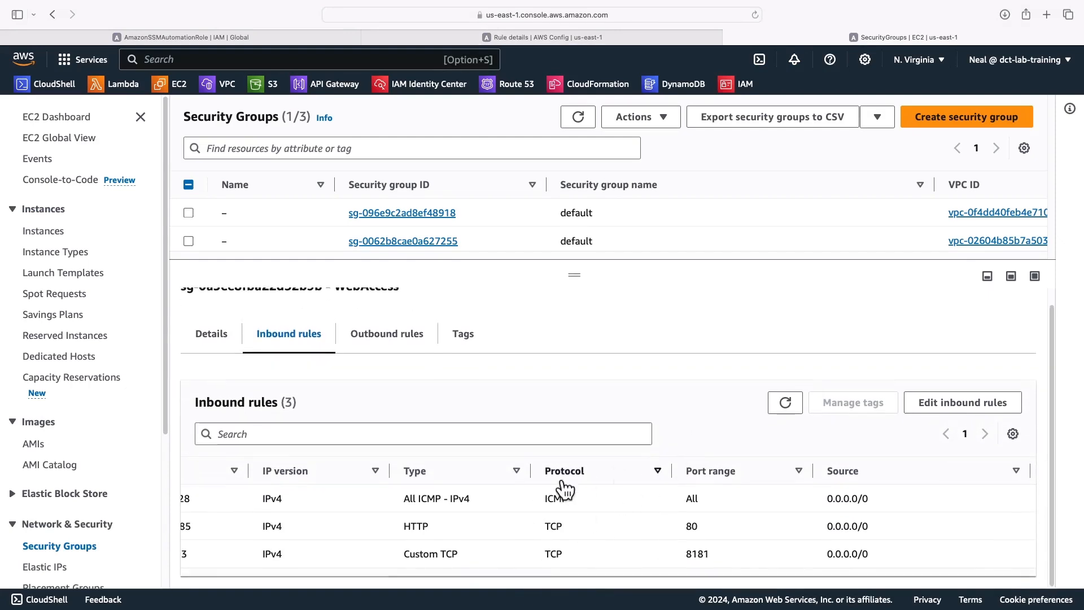
mouse_move(640, 592)
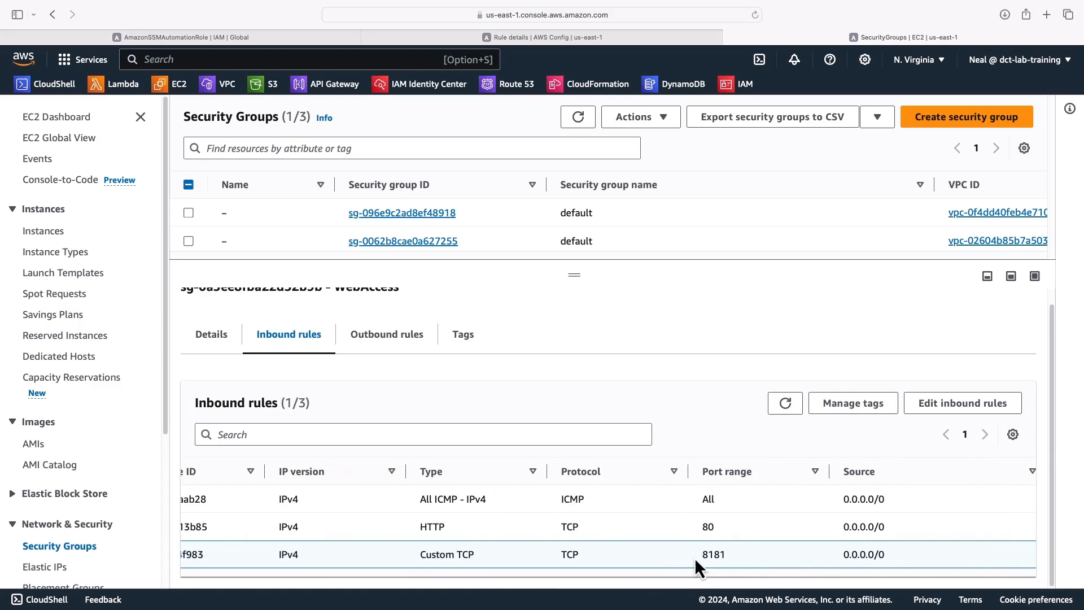
mouse_move(847, 574)
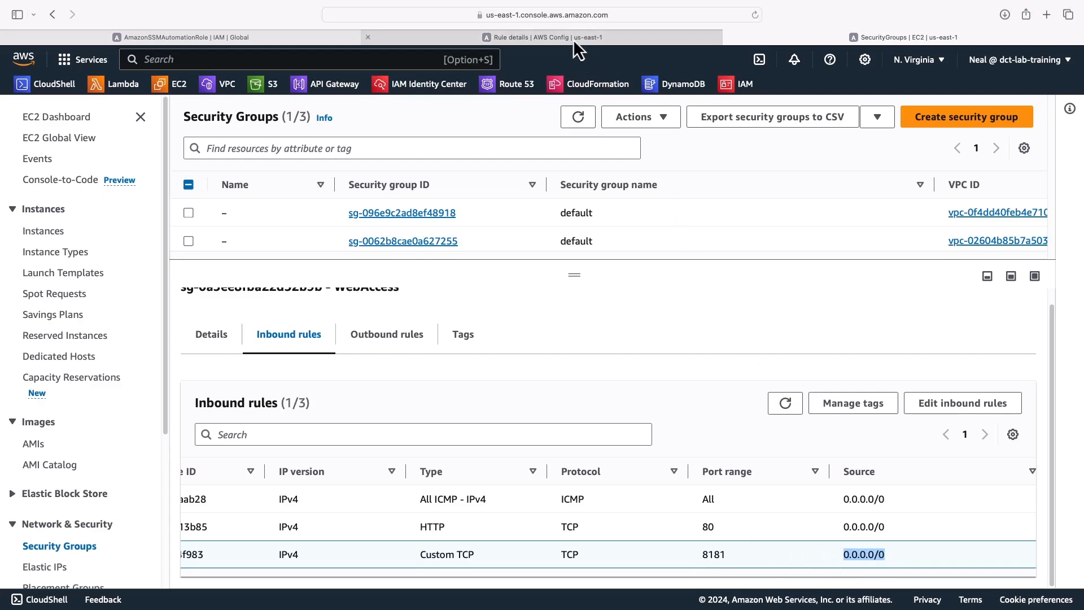
Step: Delete the rule's remediation action in AWS Config, confirming the deletion
click(544, 37)
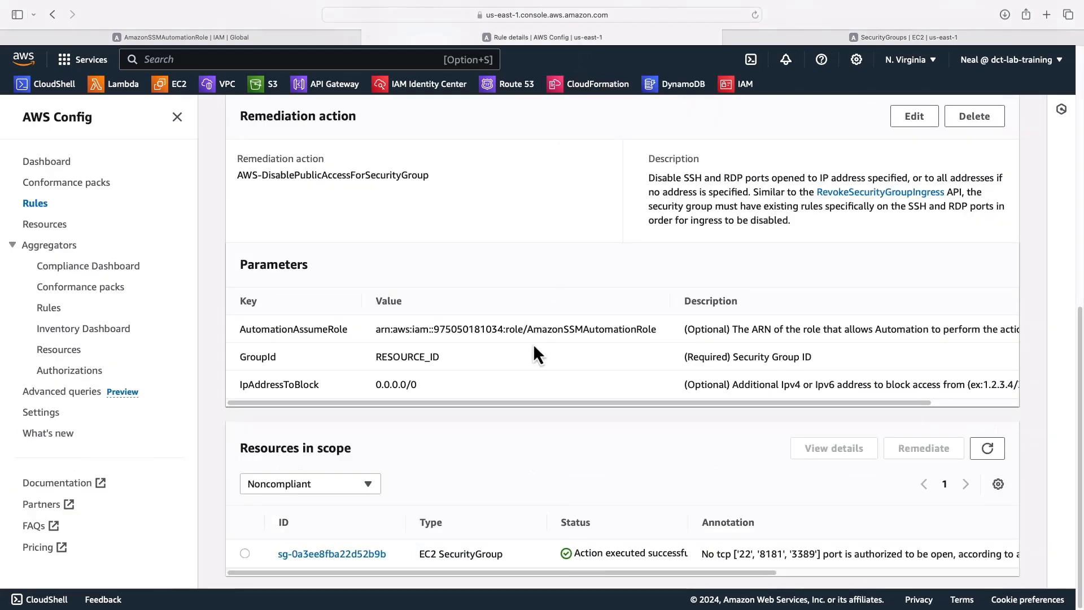
scroll(up, 3)
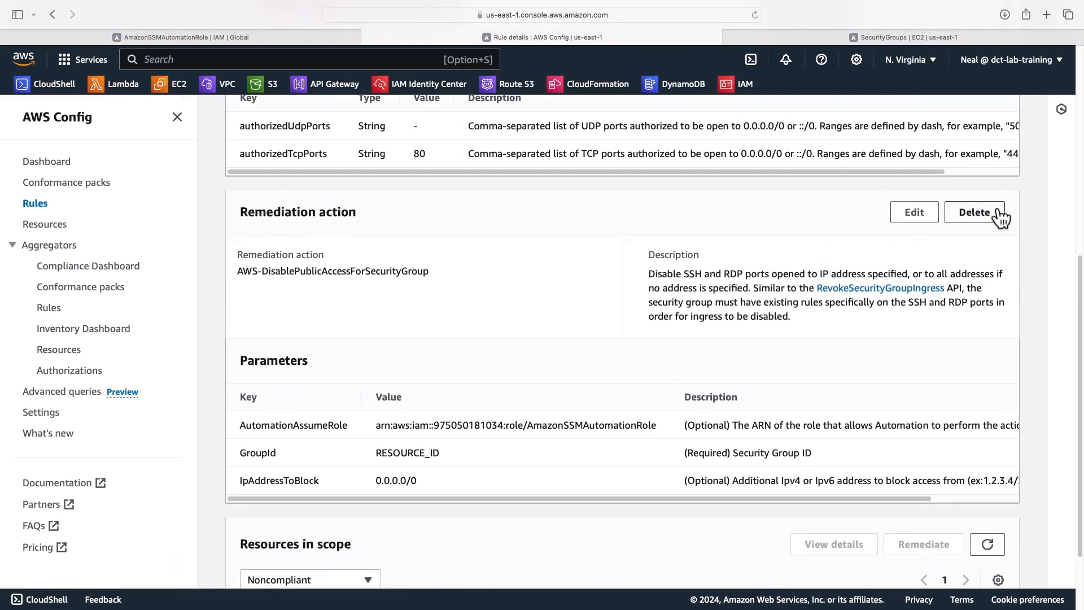
click(976, 213)
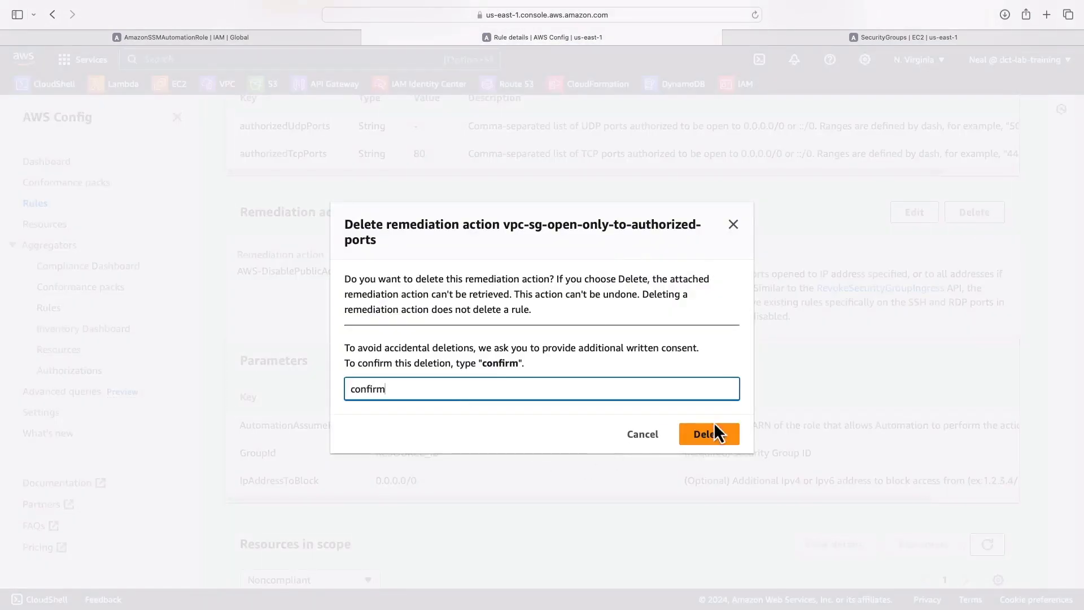
click(708, 434)
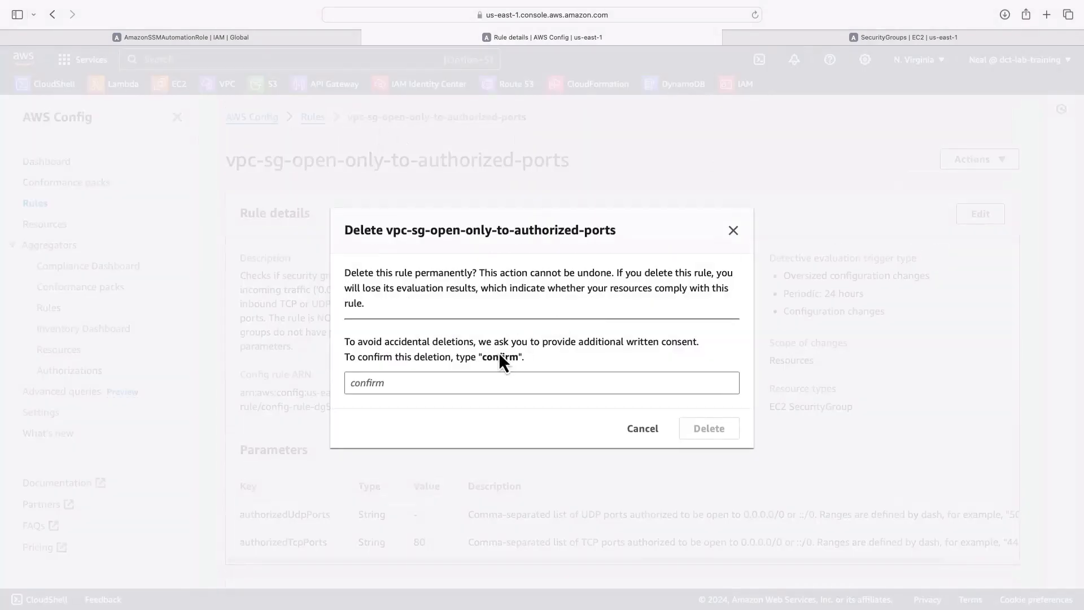
Step: Delete the vpc-sg-open-only-to-authorized-ports Config rule itself
click(709, 428)
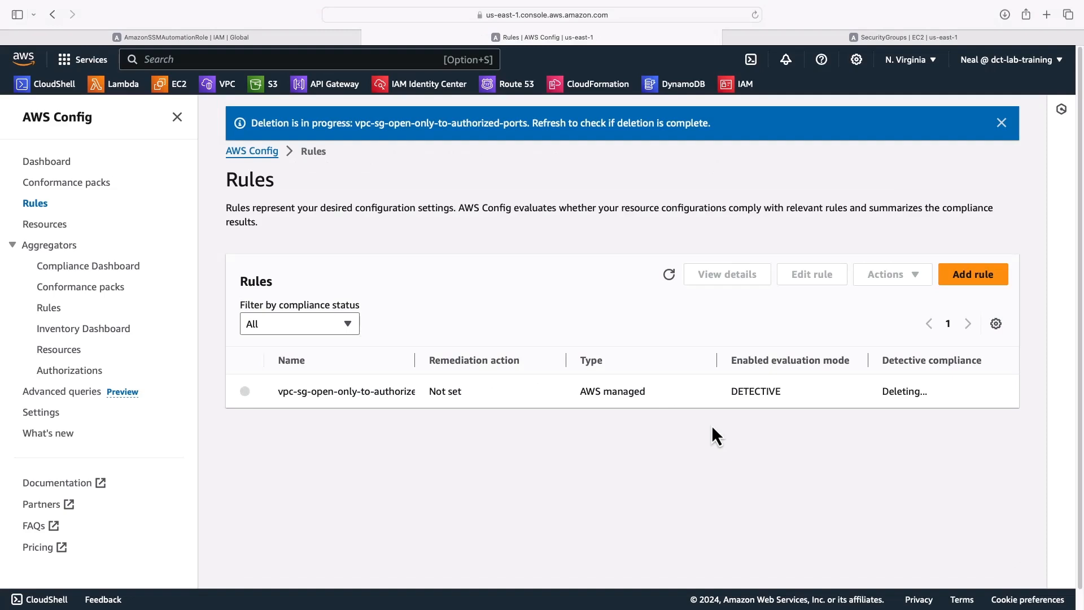